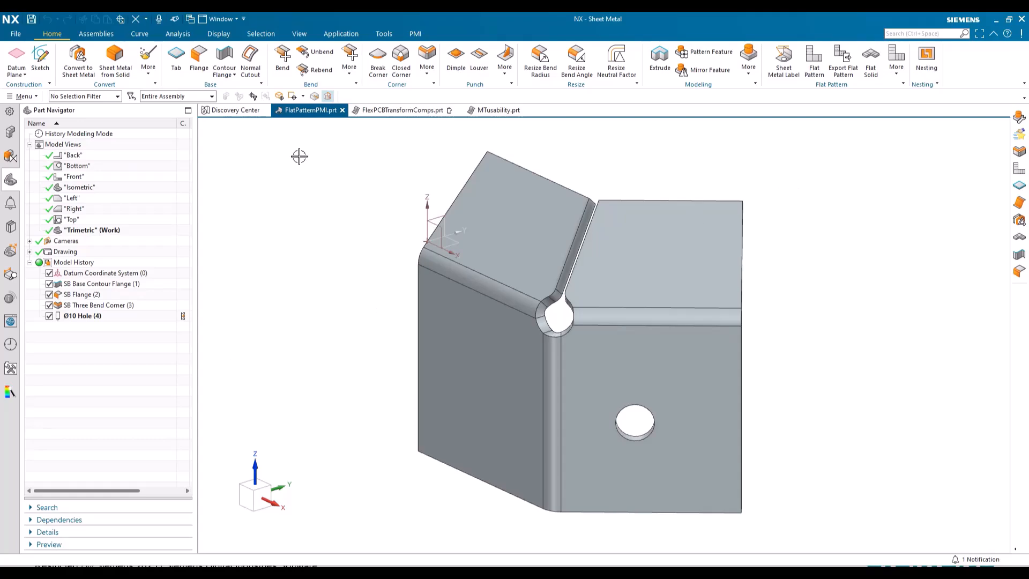
Bring up Customer Defaults from the File menu to reach the PMI setup options
left_click(14, 33)
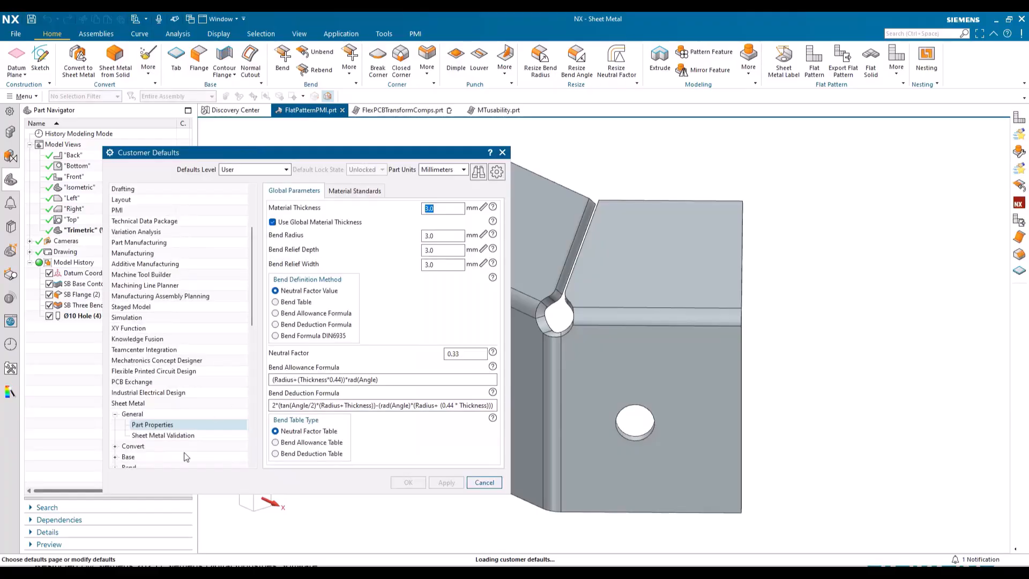
mouse_move(133, 421)
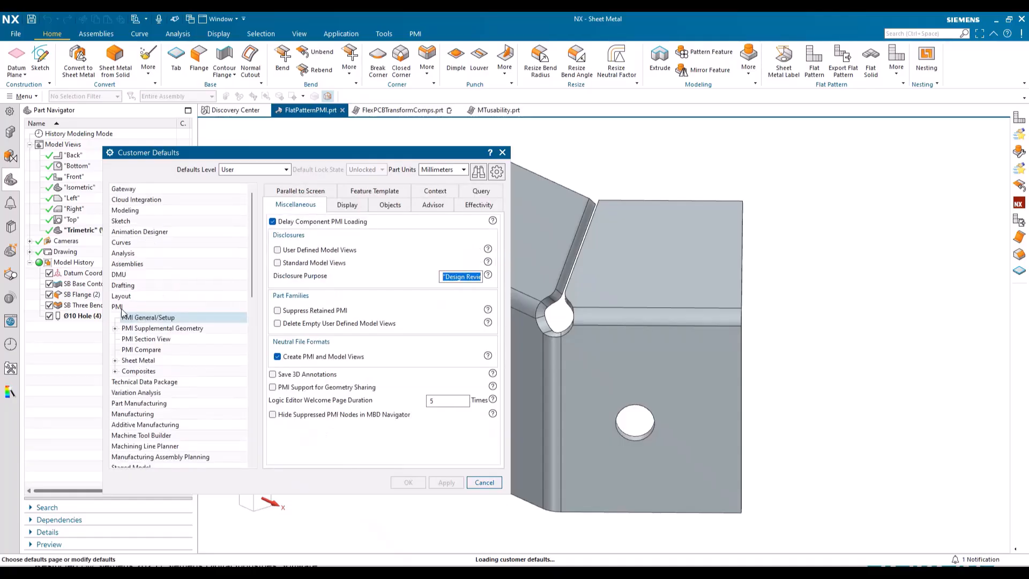
mouse_move(136, 367)
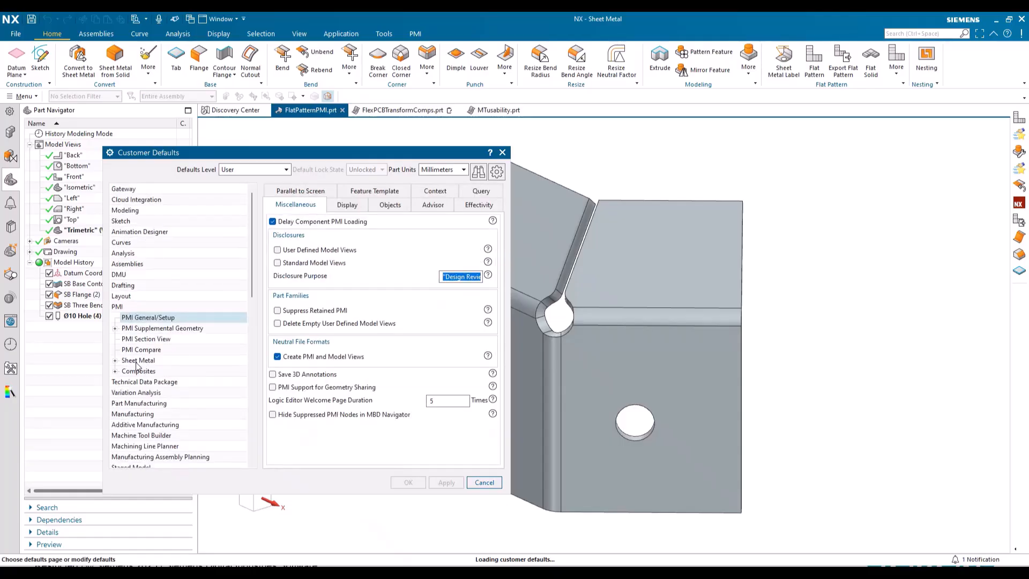
Review the Sheet Metal body, bend and flat pattern label defaults and their Label Placement choices
left_click(139, 360)
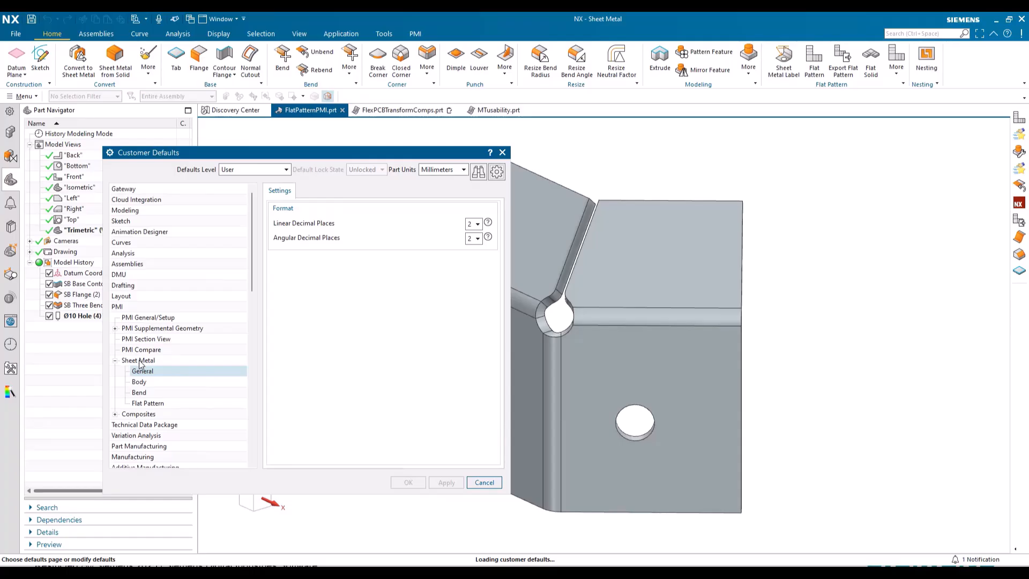
mouse_move(369, 241)
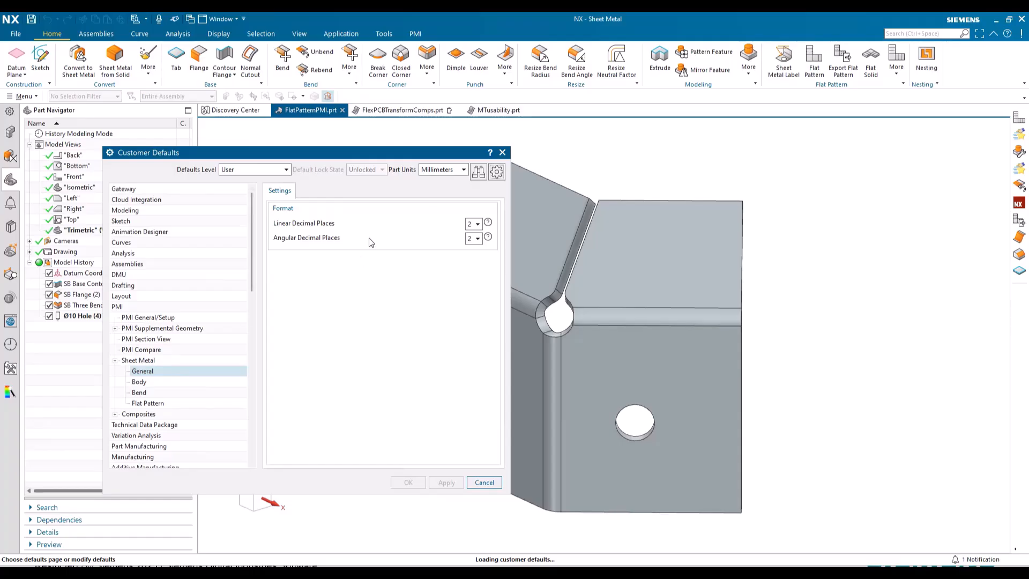
mouse_move(219, 336)
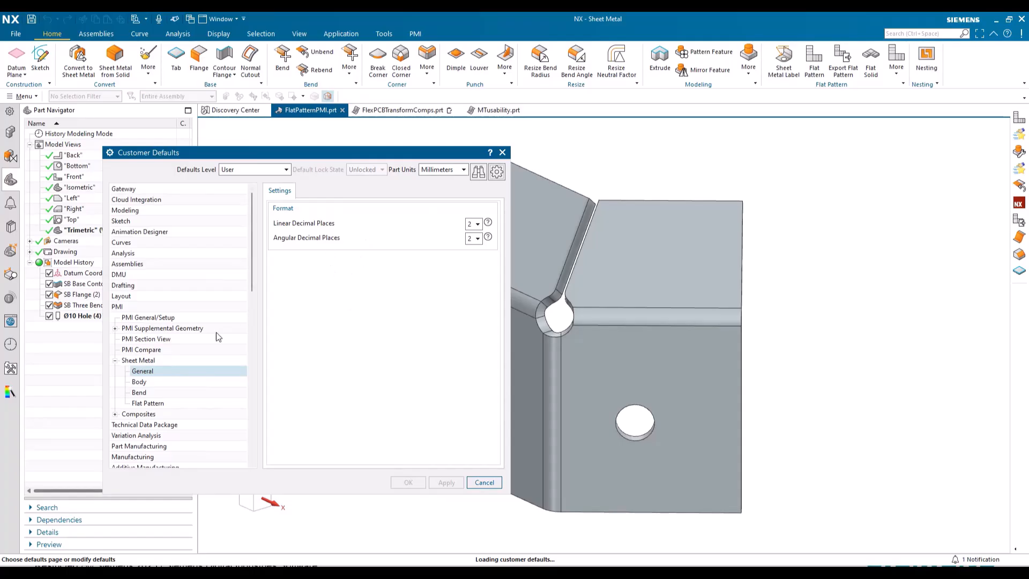
left_click(138, 381)
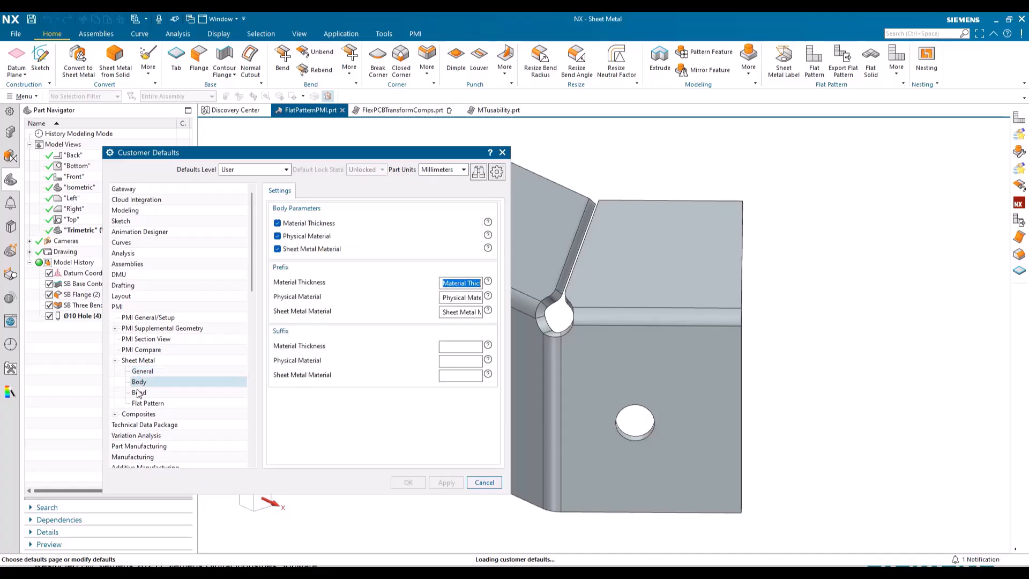
mouse_move(355, 365)
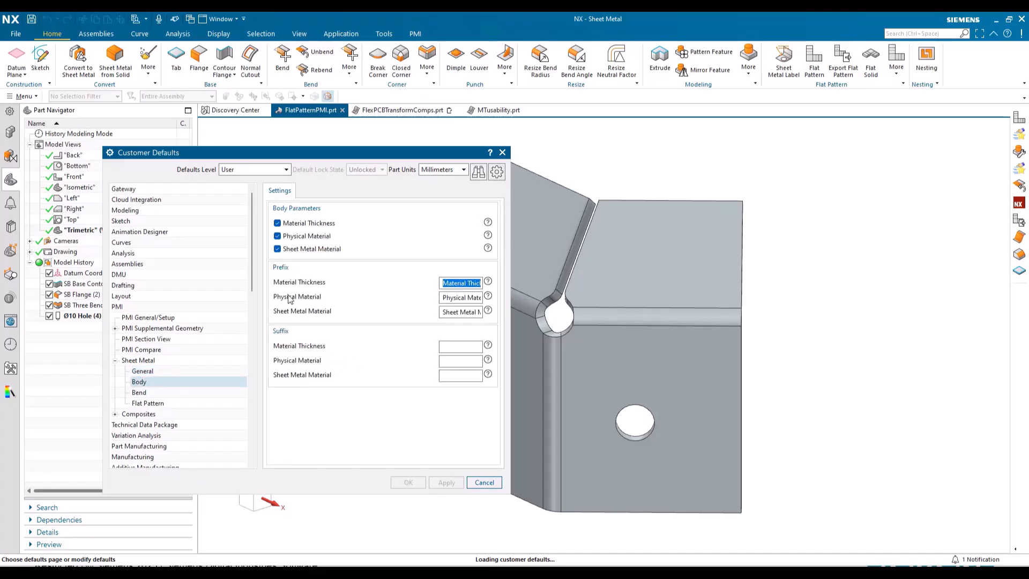
mouse_move(457, 331)
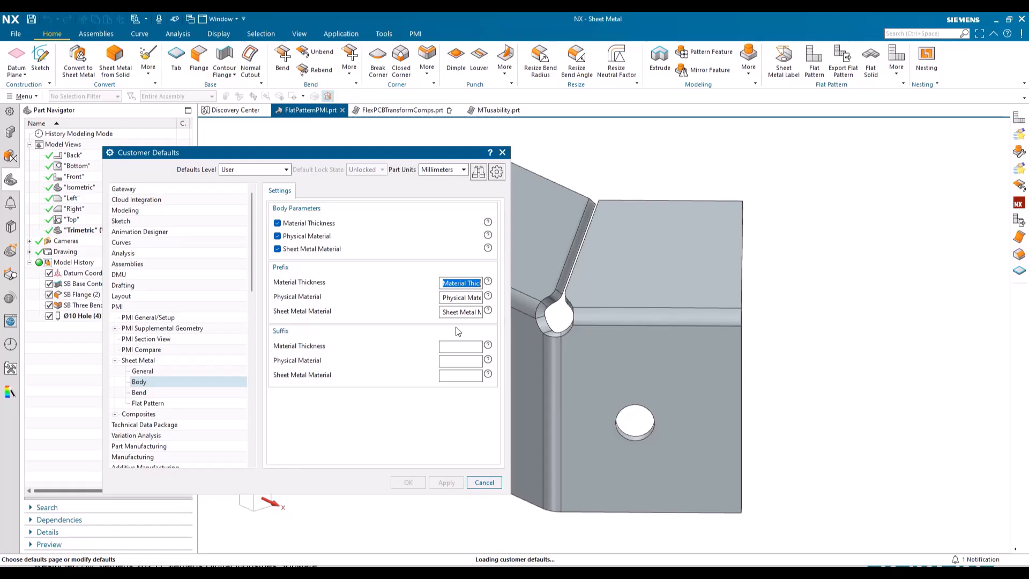
left_click(140, 392)
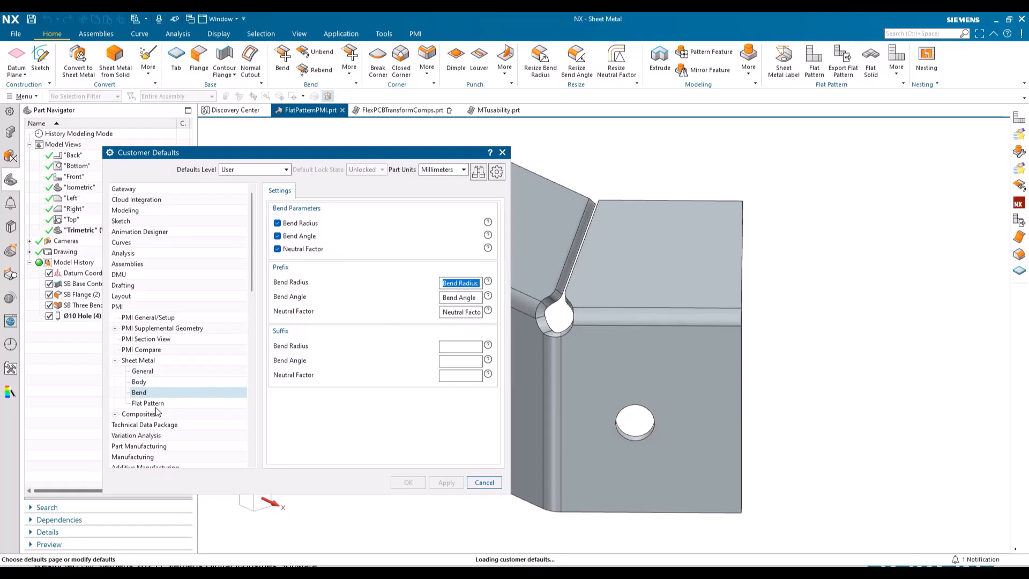
left_click(148, 403)
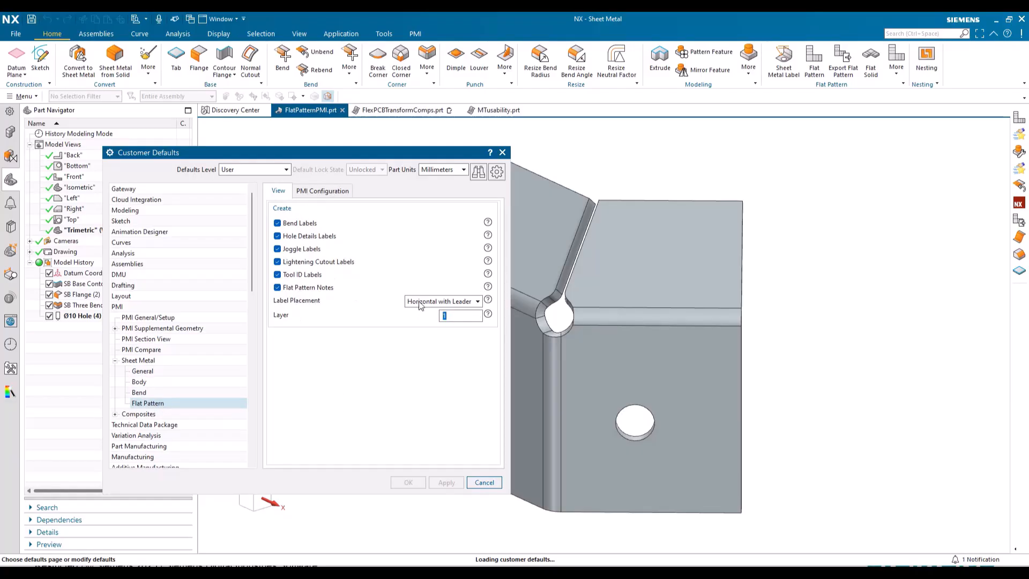
left_click(477, 300)
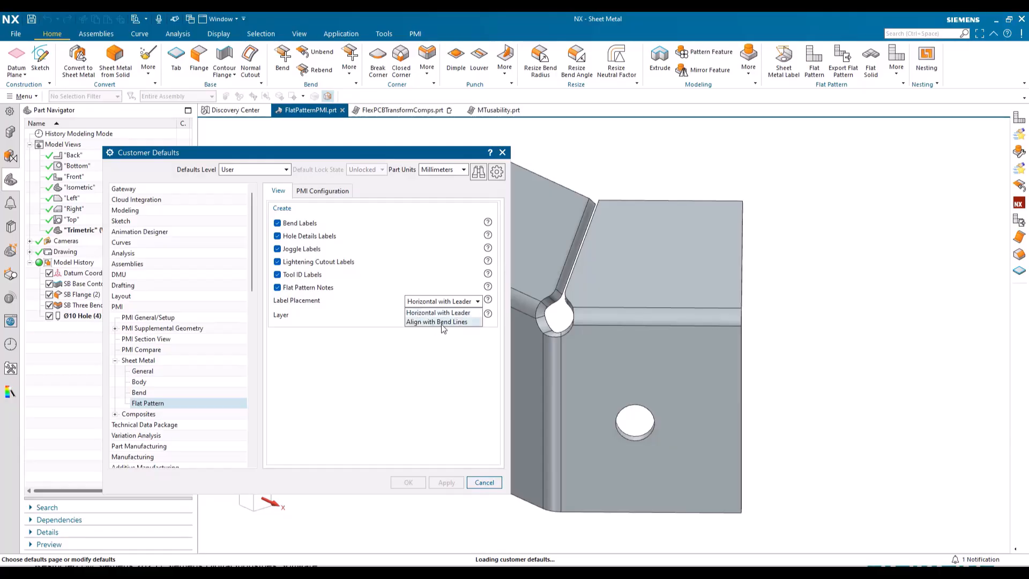
left_click(438, 312)
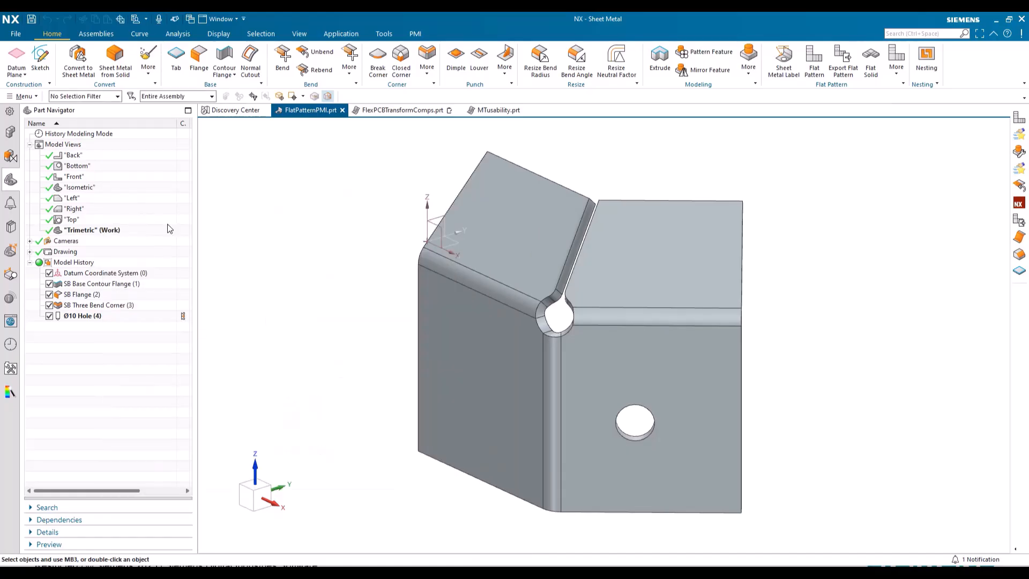
Show PMI Preferences on Sheet Metal General and Flat Pattern View, leaving the Layer Option unchanged
left_click(15, 33)
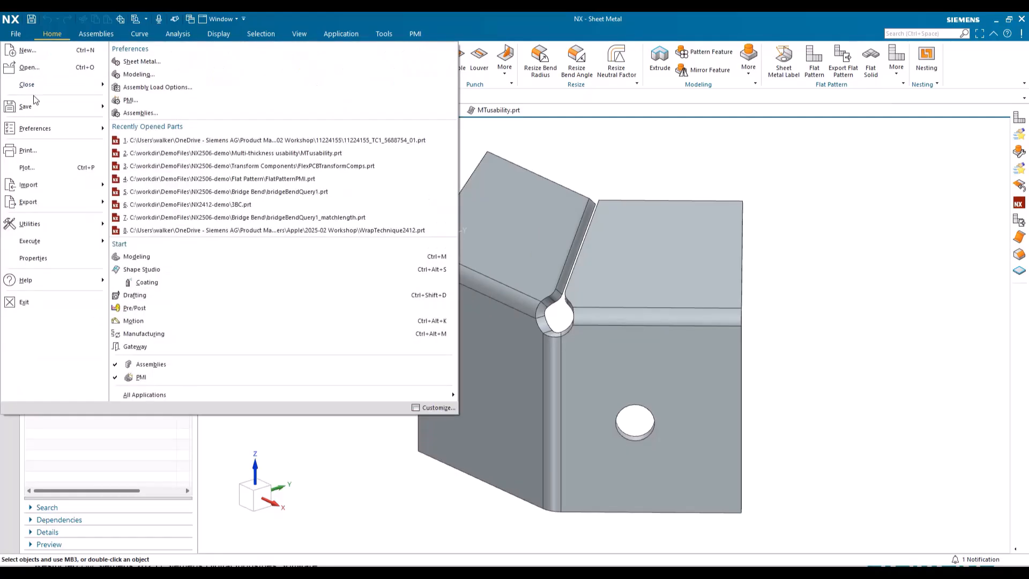
left_click(221, 179)
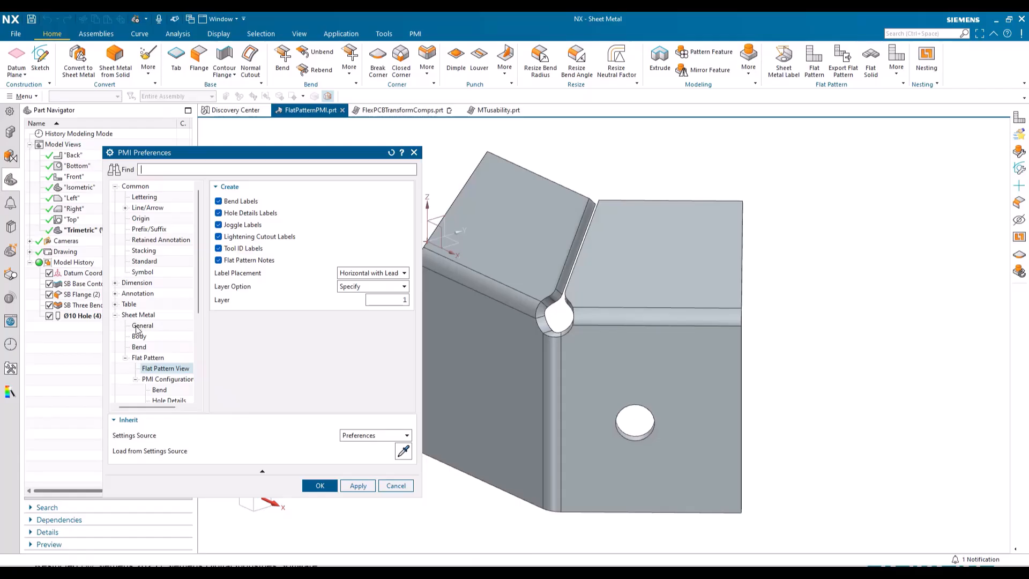
left_click(142, 325)
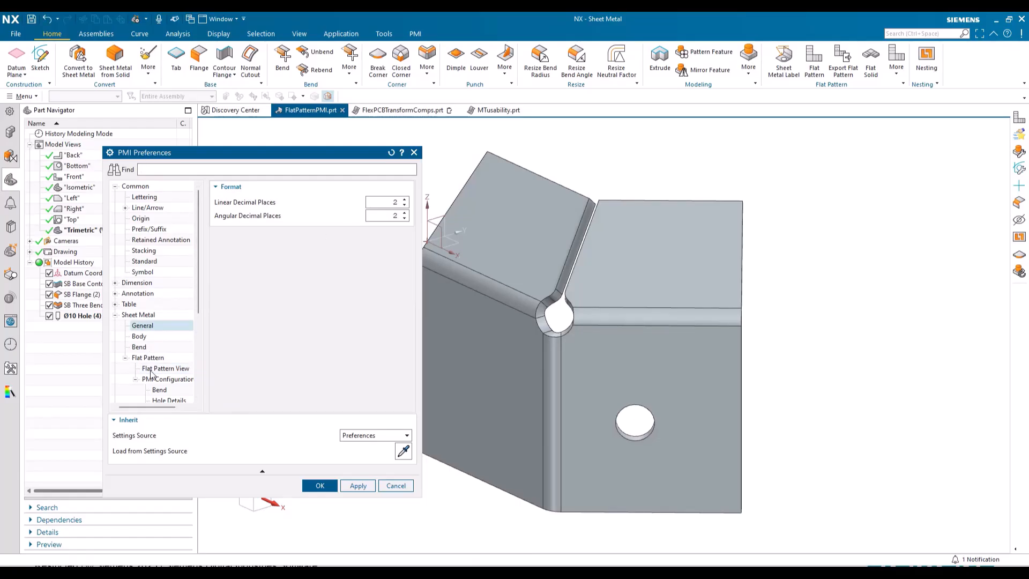
left_click(165, 368)
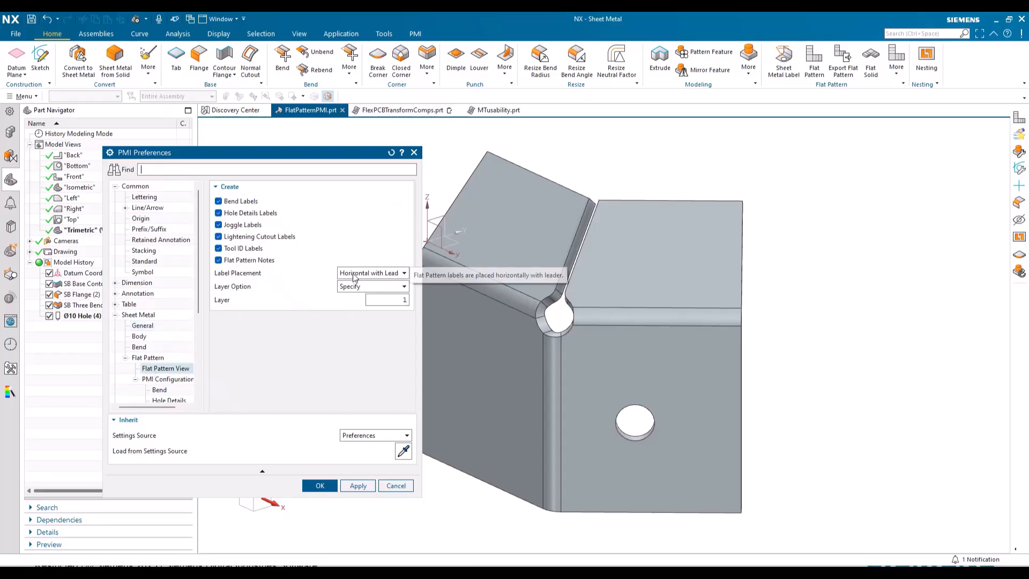
mouse_move(364, 292)
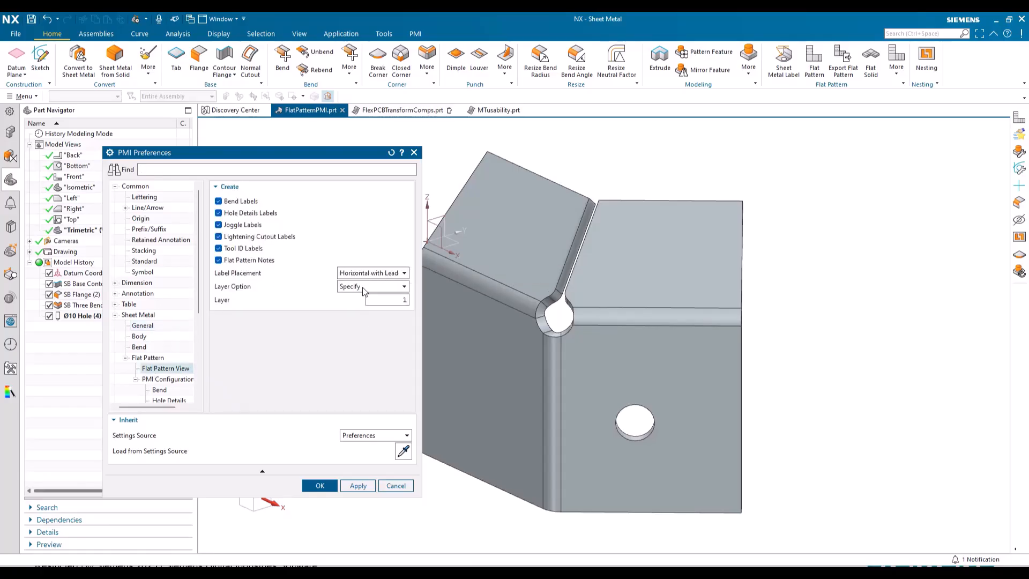
mouse_move(355, 289)
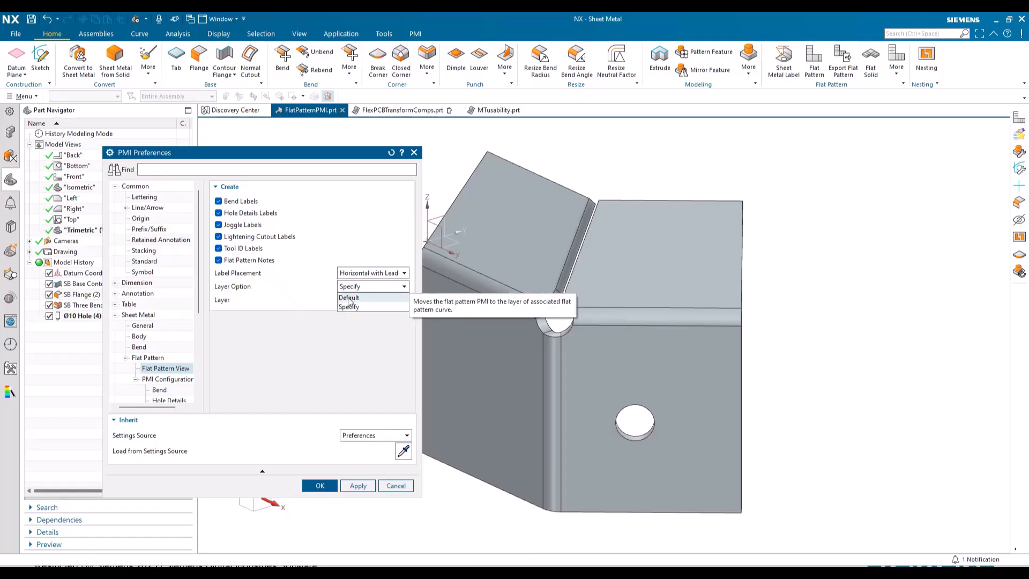
left_click(350, 306)
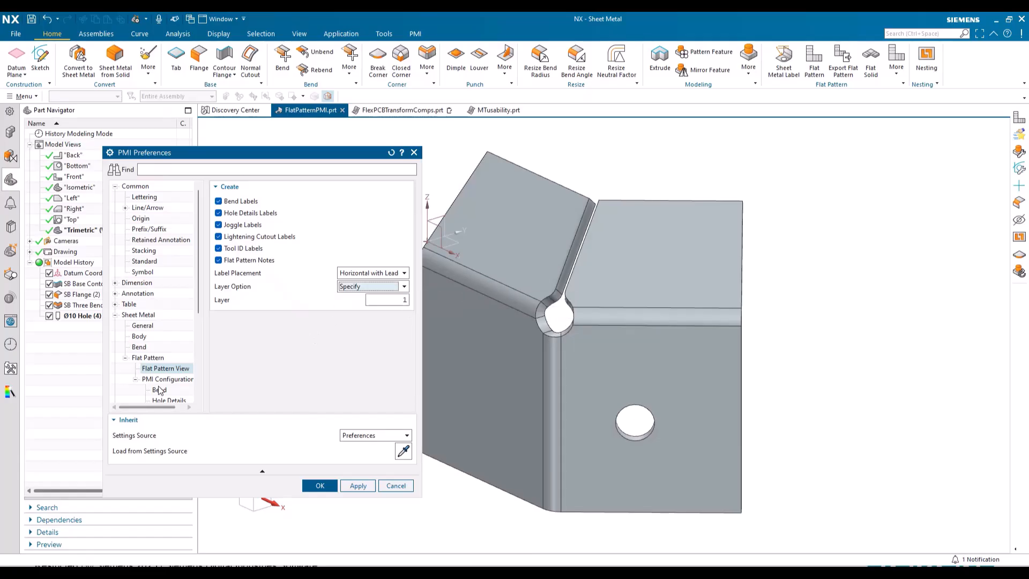
Inspect the Bend label parameter rows (line break, Neutral Factor) and accept the PMI preferences
left_click(160, 391)
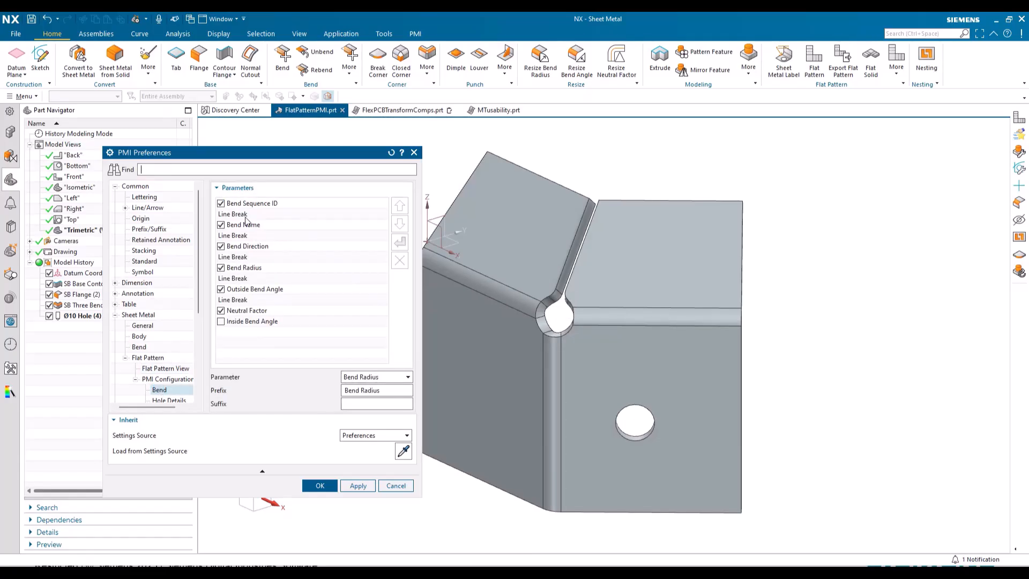
left_click(233, 215)
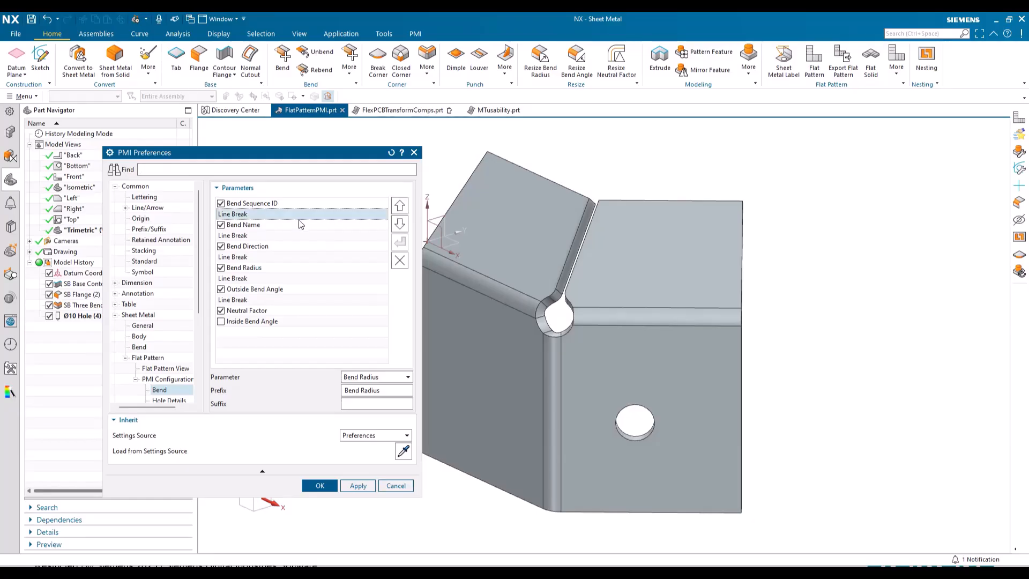
mouse_move(256, 307)
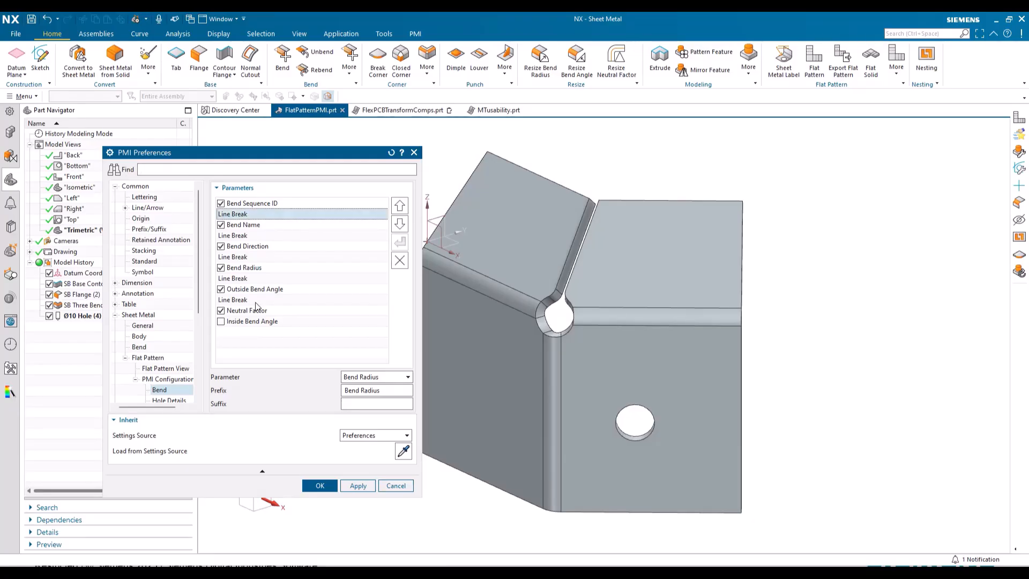
left_click(247, 310)
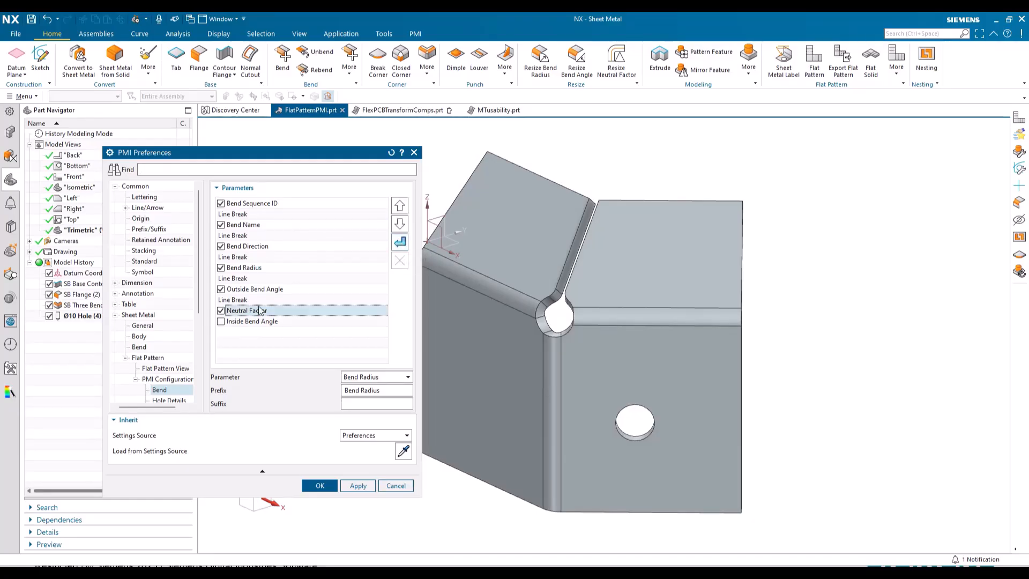
left_click(246, 310)
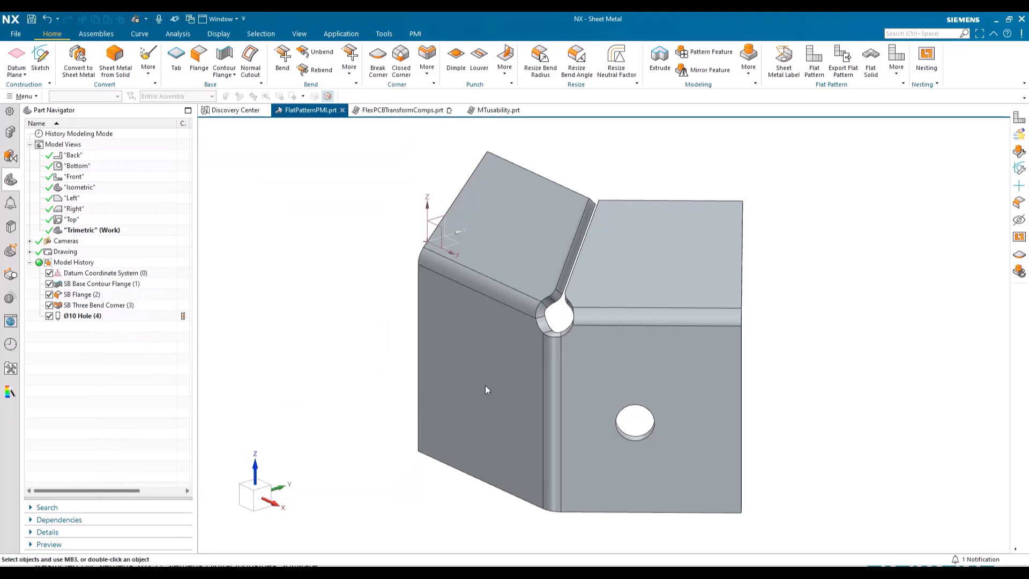
mouse_move(814, 59)
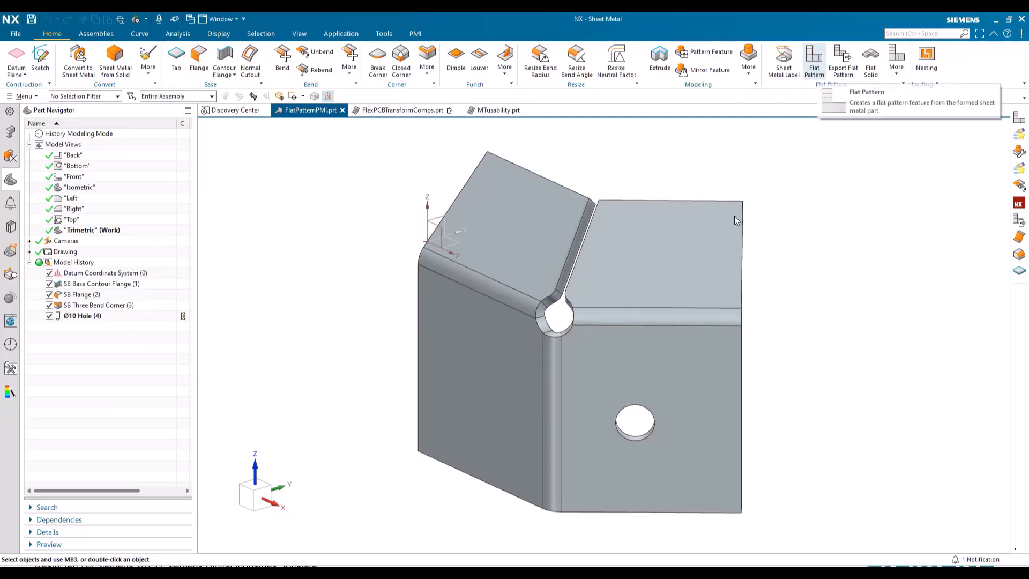
Create a Flat Pattern feature and acknowledge the separate flat pattern view message
left_click(813, 59)
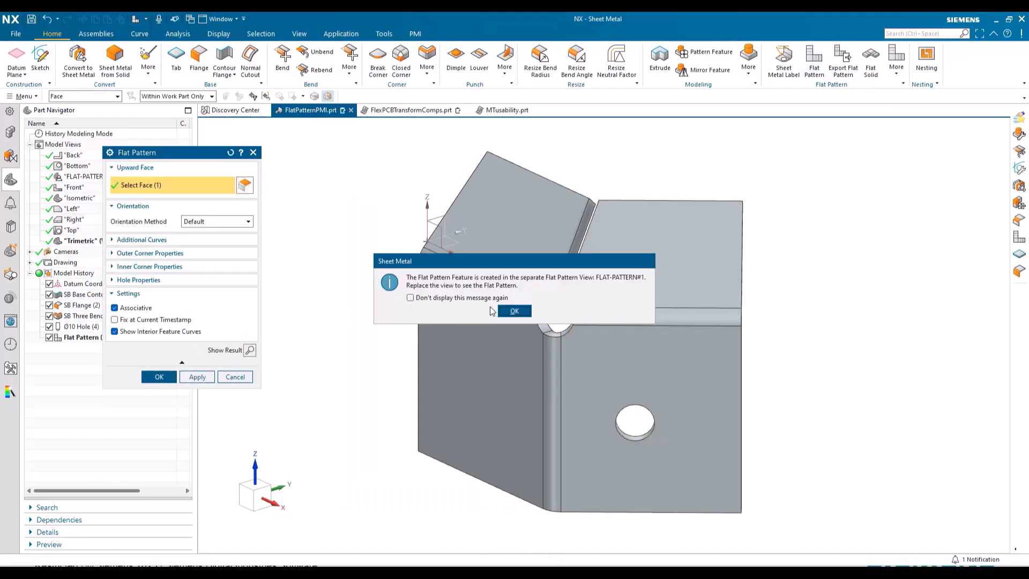
left_click(514, 311)
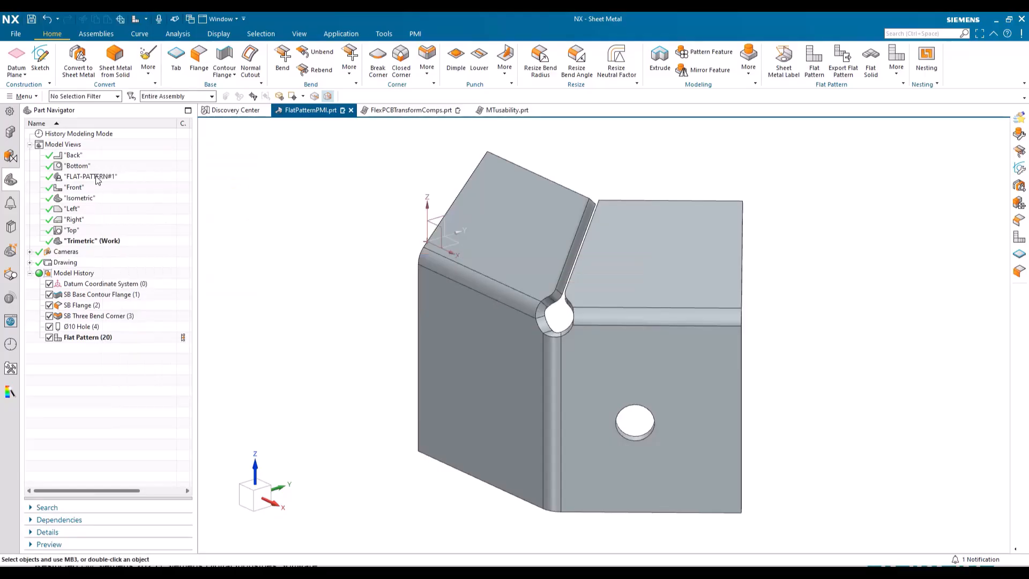
Make FLAT-PATTERN#1 the work view to see the flattened part with its PMI labels
double_click(90, 176)
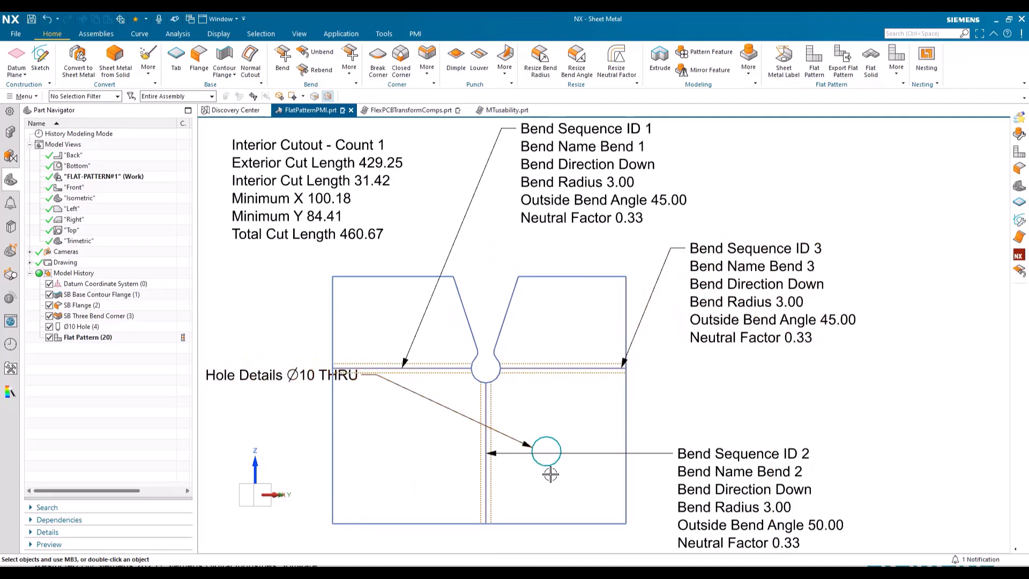
mouse_move(260, 305)
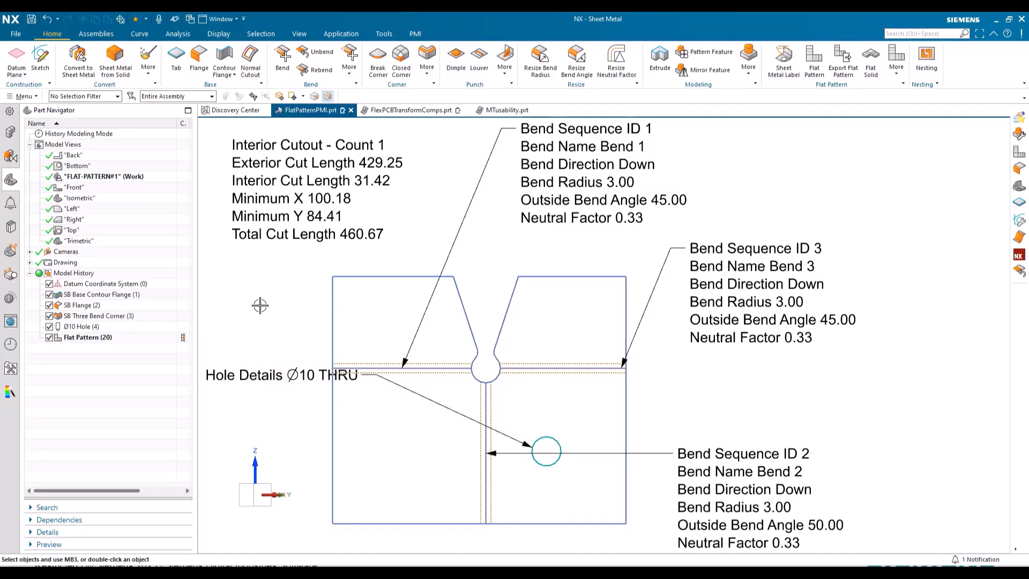
left_click(79, 241)
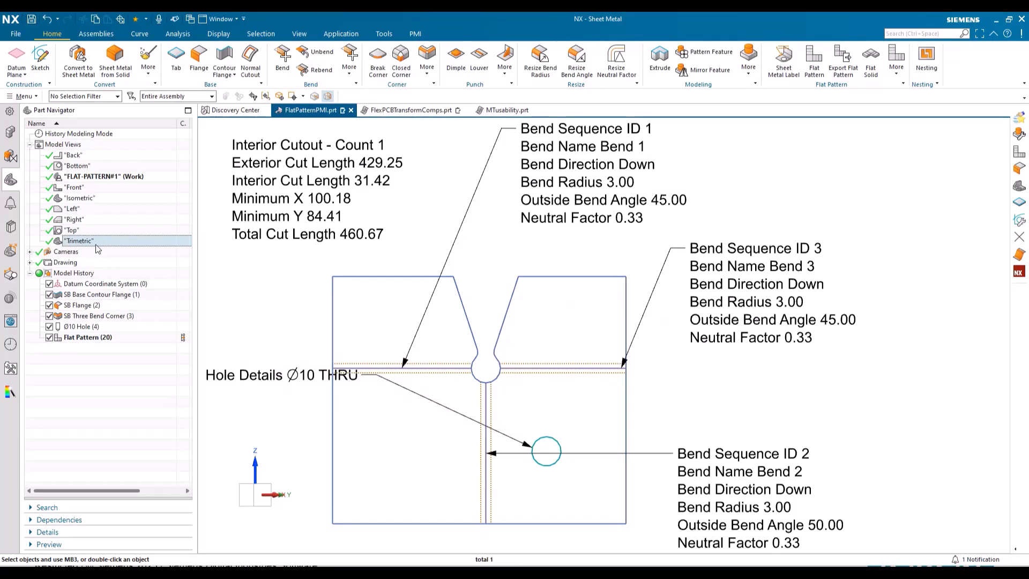
Return to the Trimetric view and reopen PMI Preferences on the flat pattern view settings
double_click(77, 241)
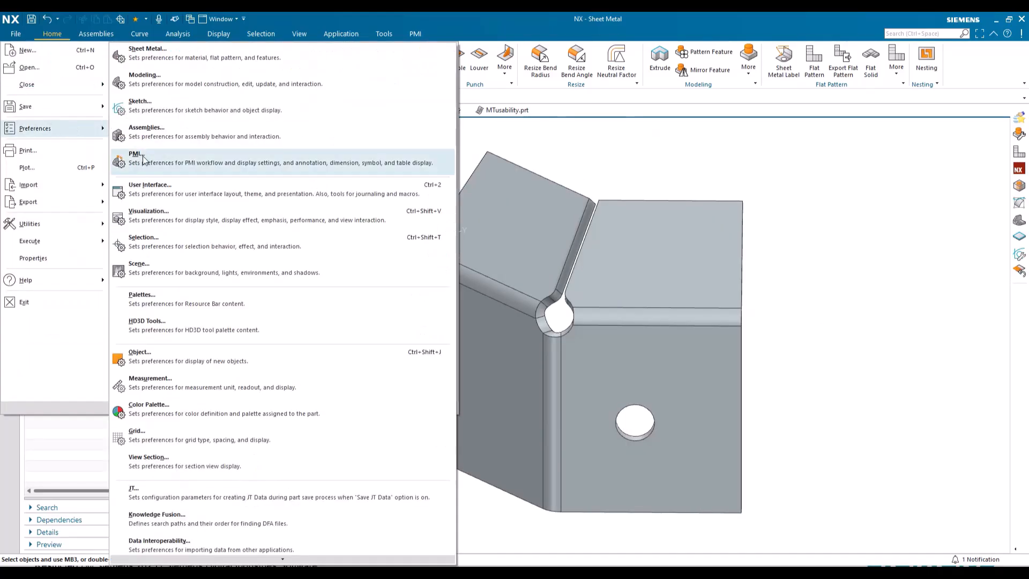
left_click(136, 162)
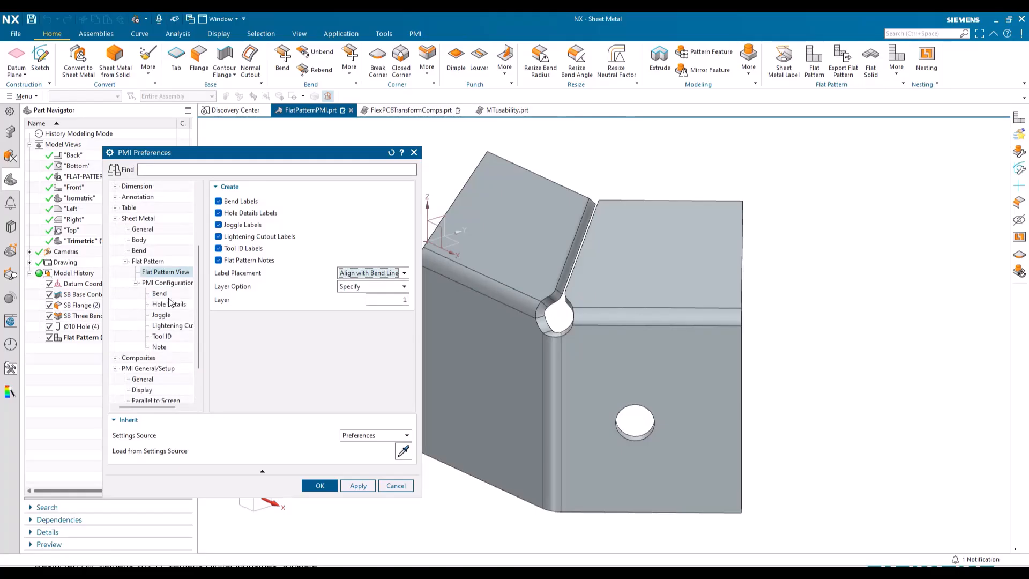
Reorder the Bend label to Bend Radius, Bend Direction, Outside Bend Angle with no line breaks or Neutral Factor
left_click(159, 292)
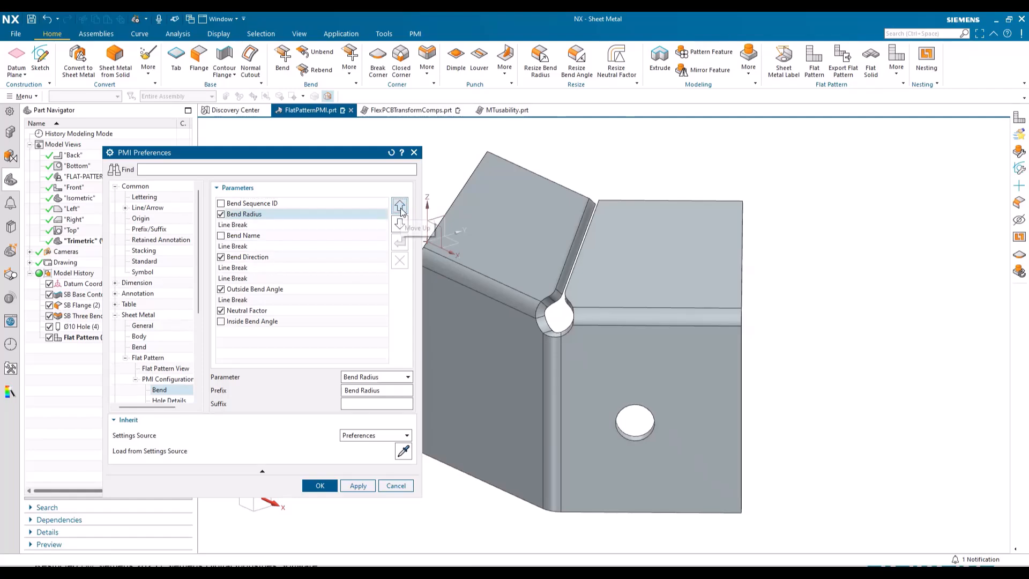
left_click(400, 206)
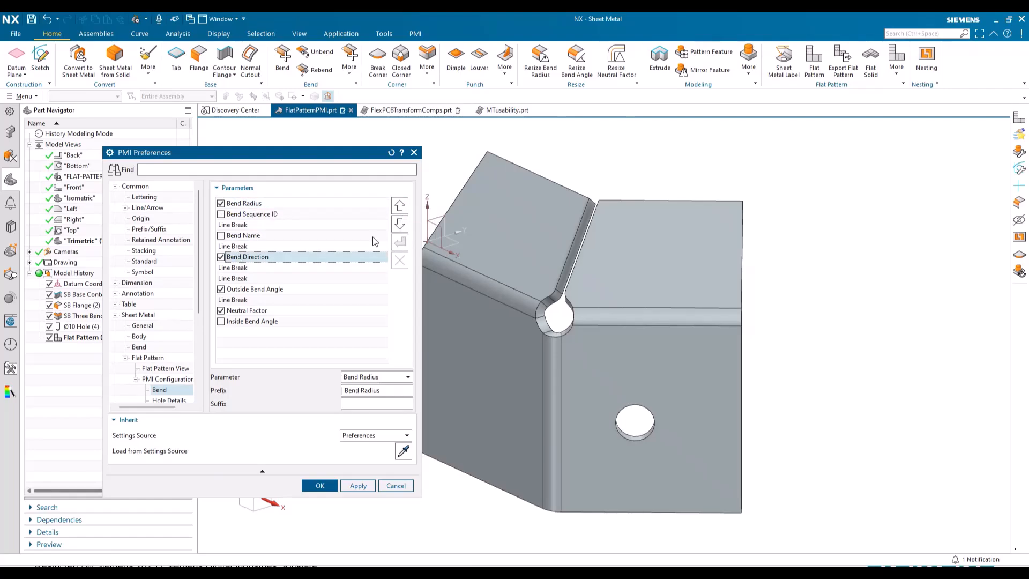
left_click(400, 206)
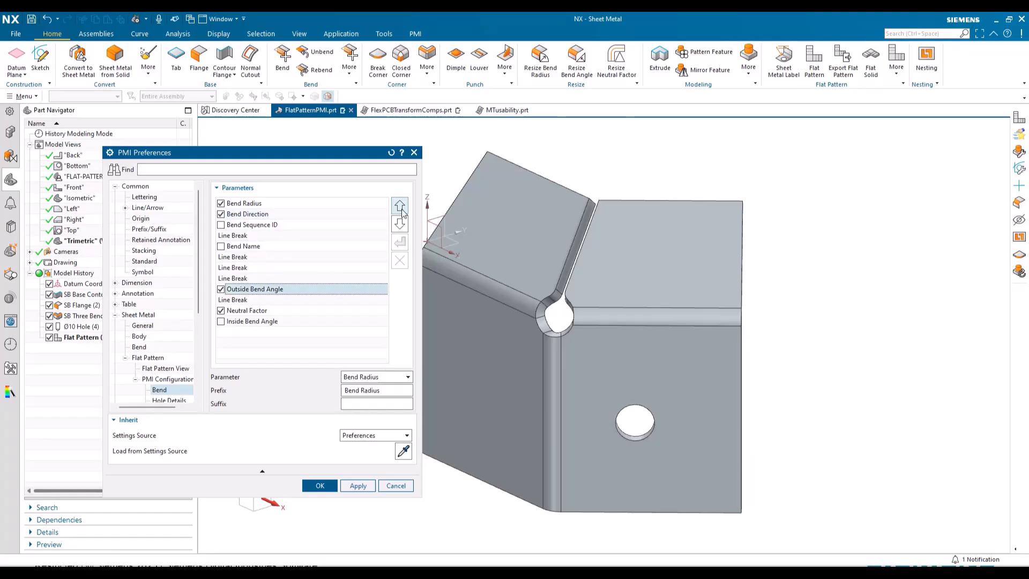
left_click(400, 205)
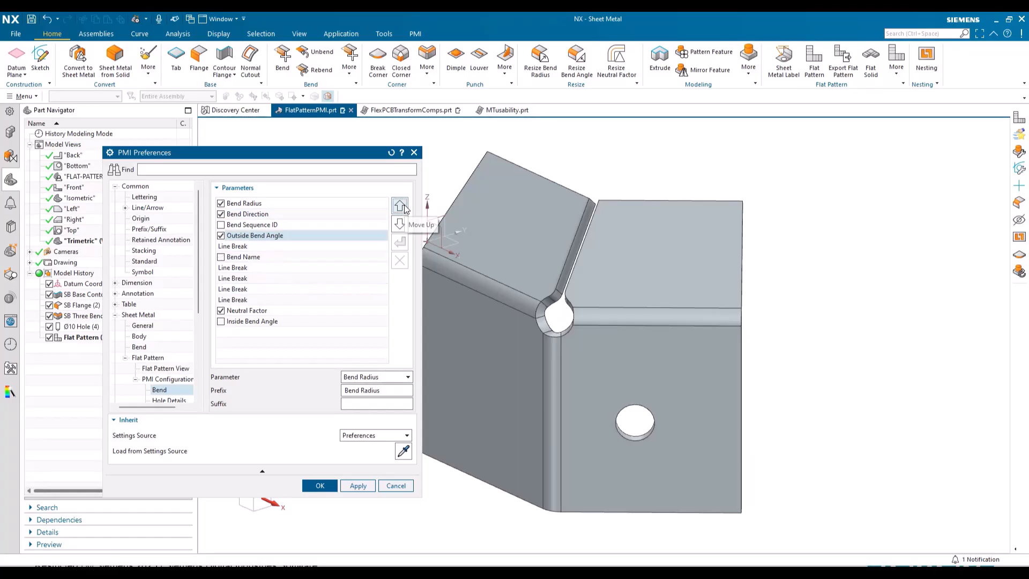
left_click(400, 206)
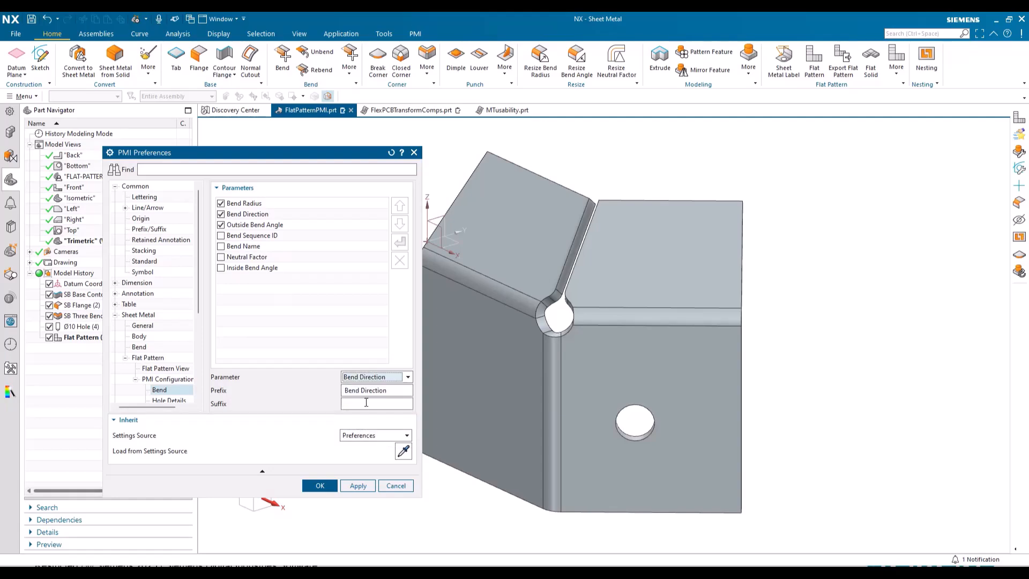
Clear the Bend Direction and Outside Bend Angle prefixes and give the angle a ° suffix
triple_click(365, 390)
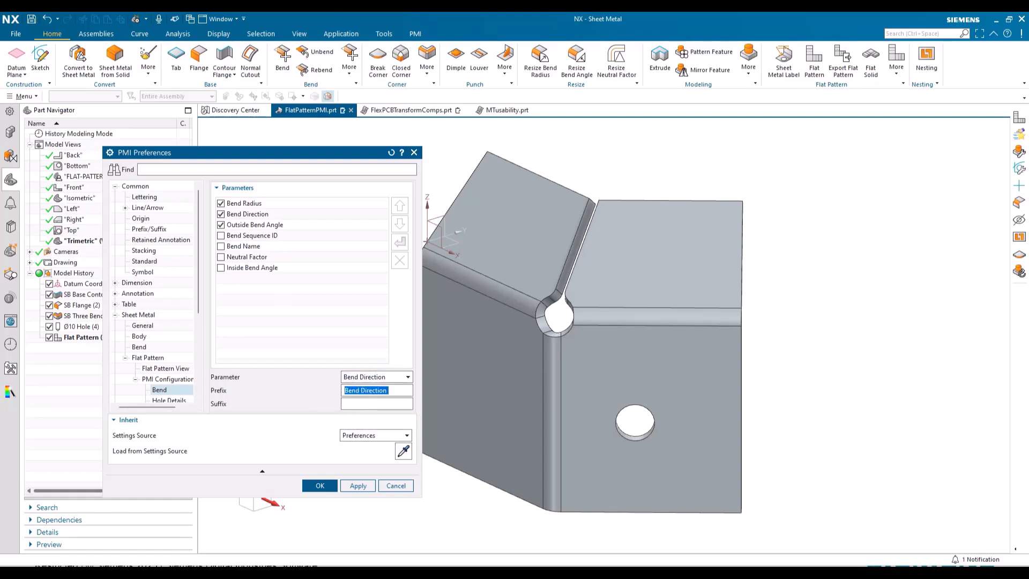
left_click(376, 390)
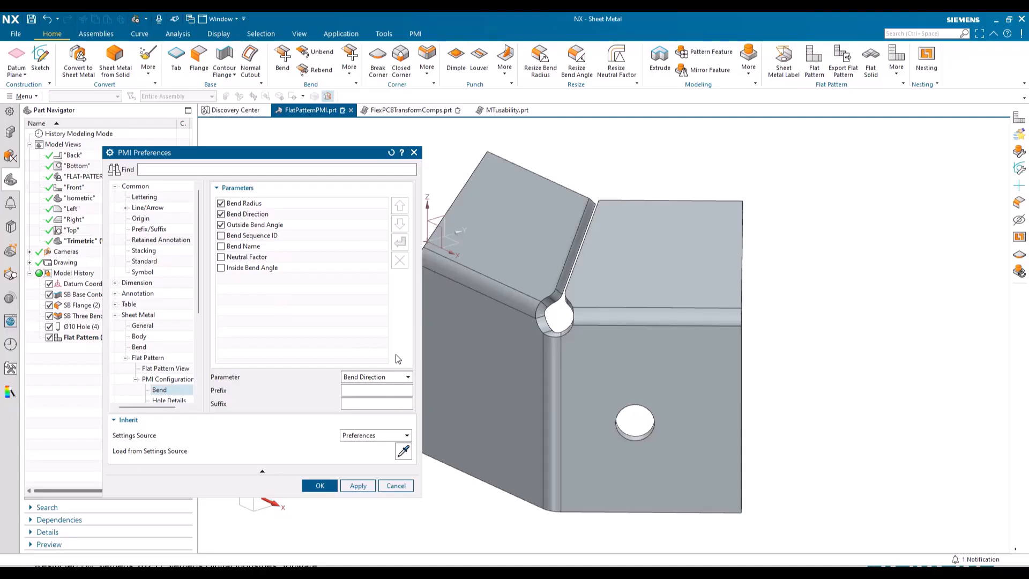
left_click(408, 377)
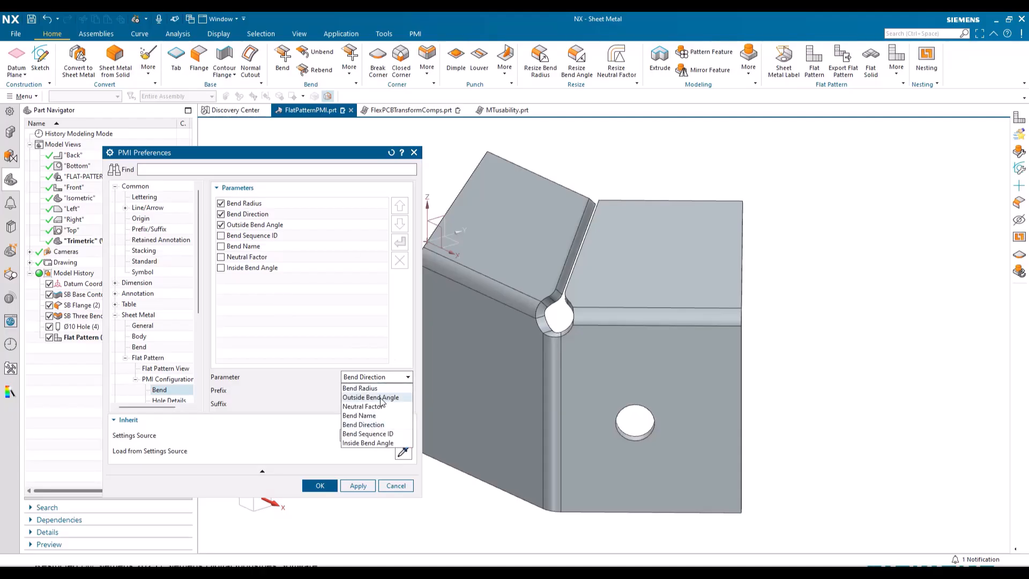
left_click(370, 397)
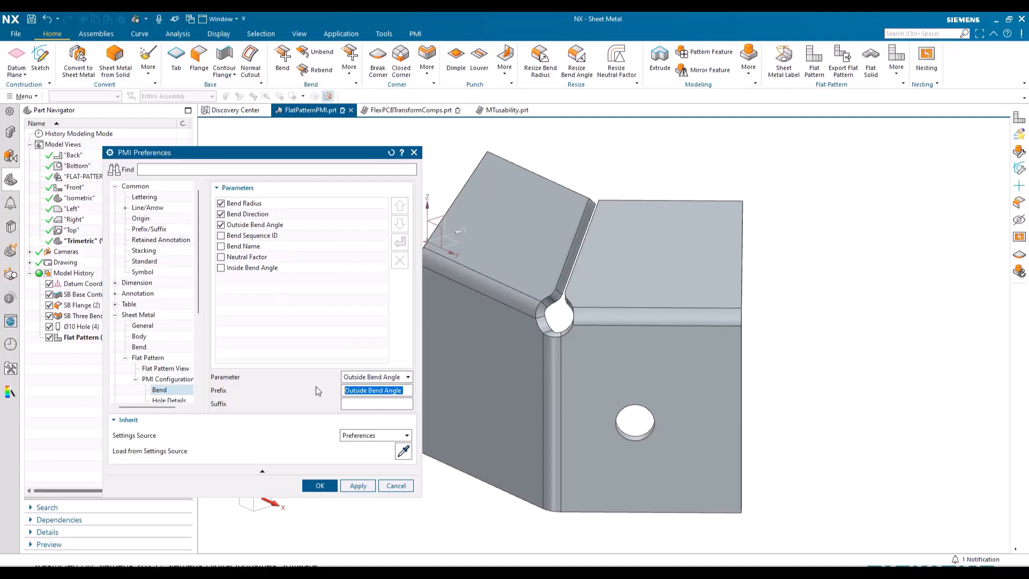
left_click(377, 404)
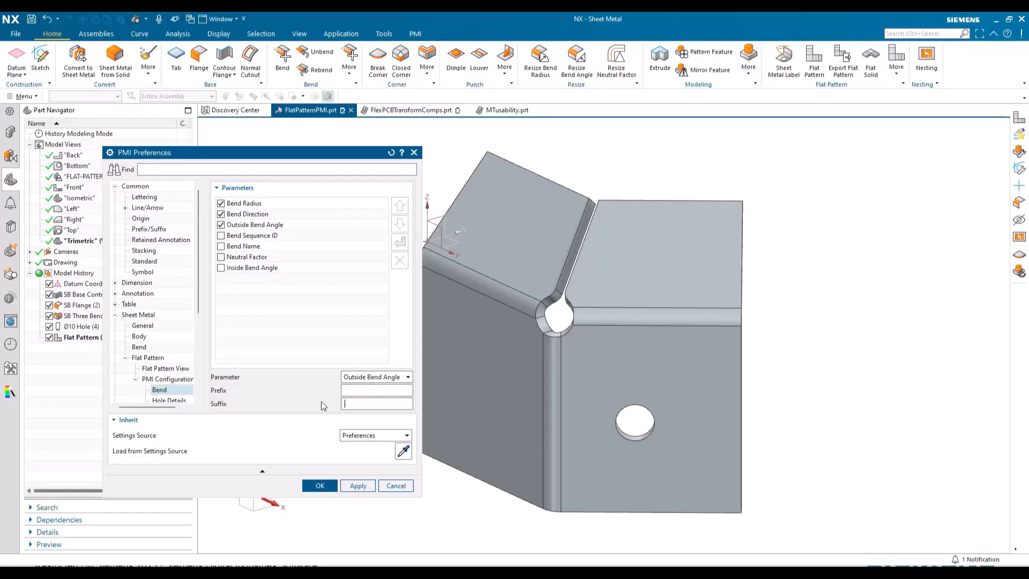
type("°")
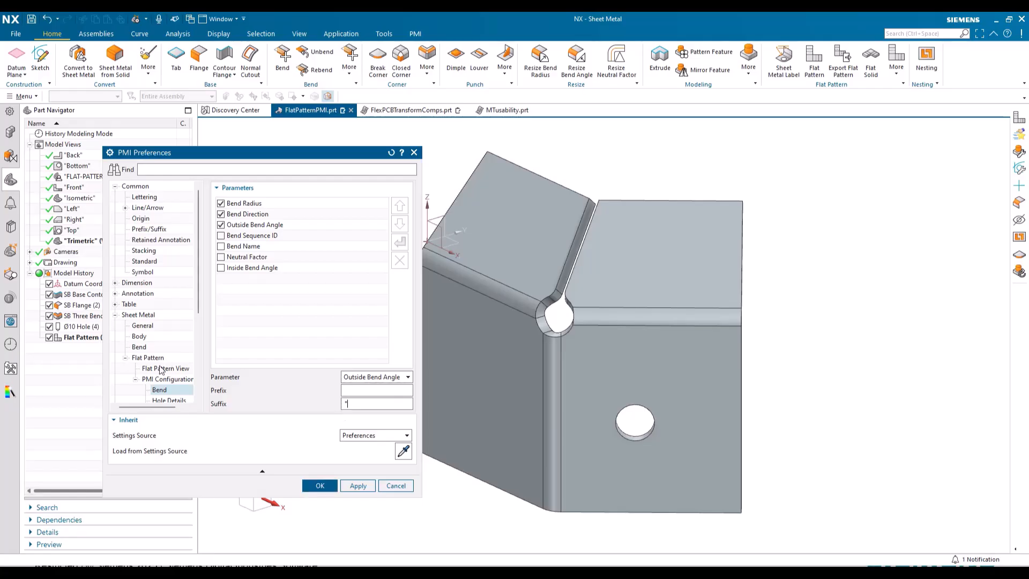
left_click(165, 367)
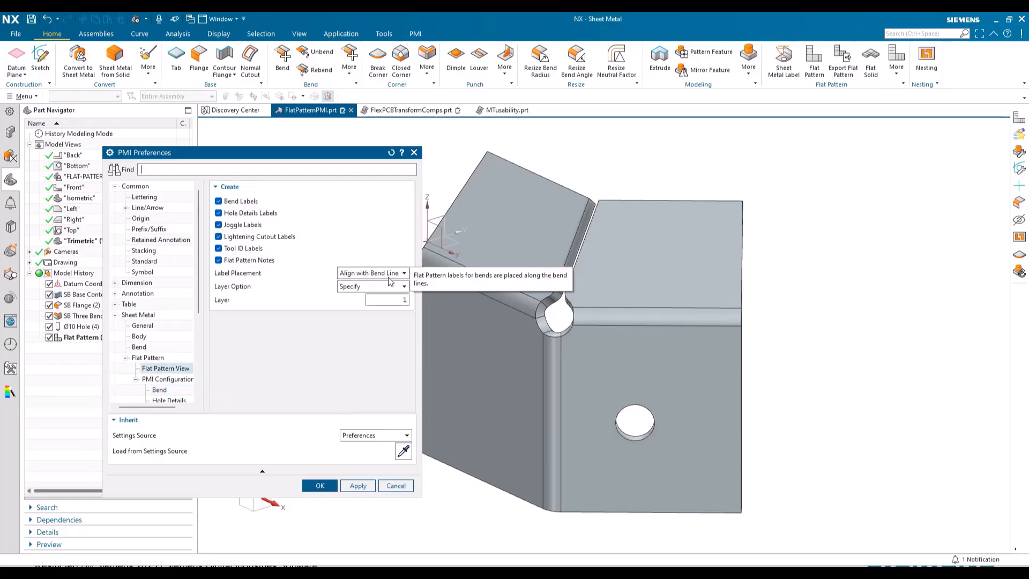
Accept the PMI preferences and create a second flat pattern, FLAT-PATTERN#2, with compact bend labels
left_click(319, 486)
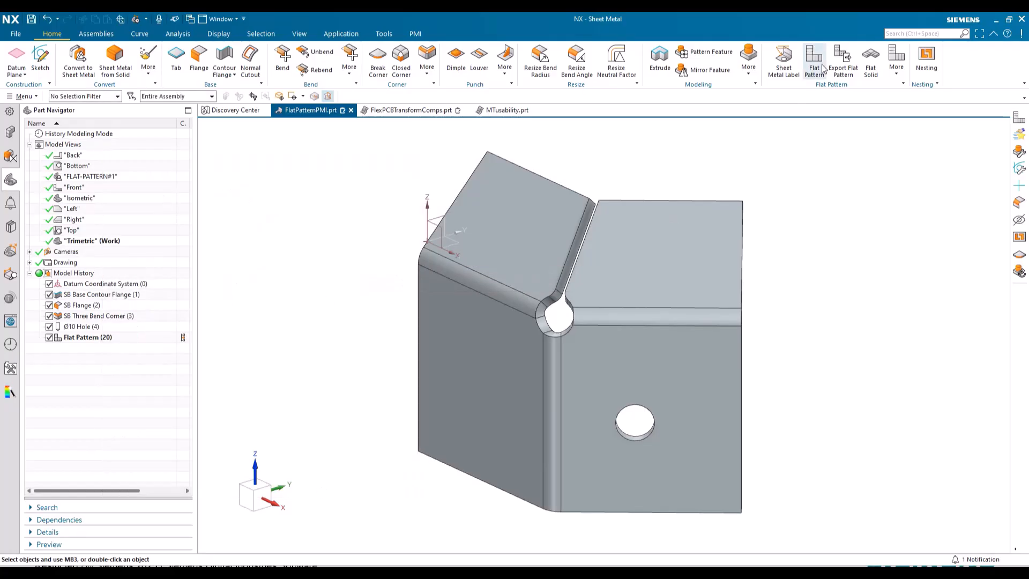
left_click(814, 59)
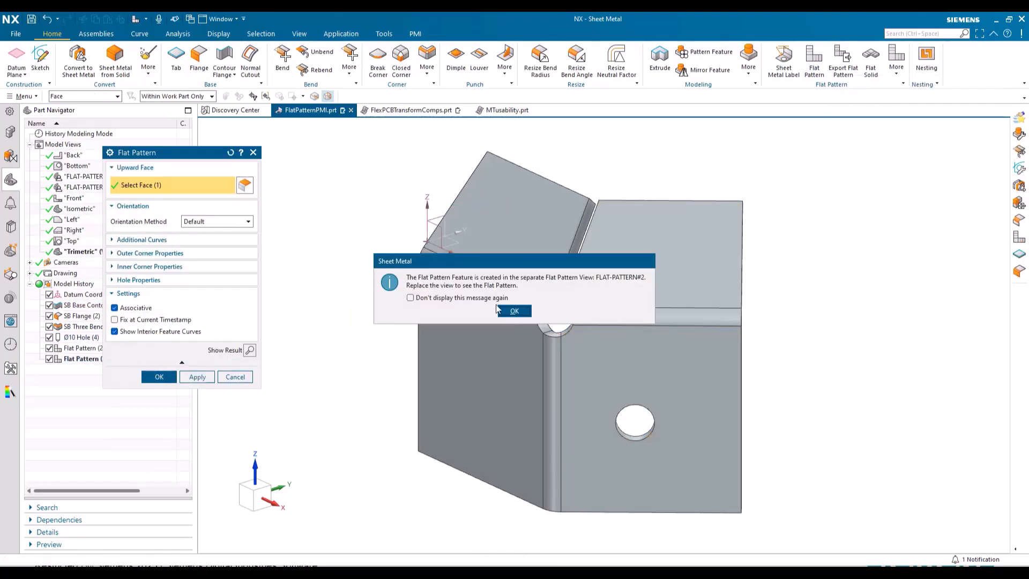
left_click(514, 311)
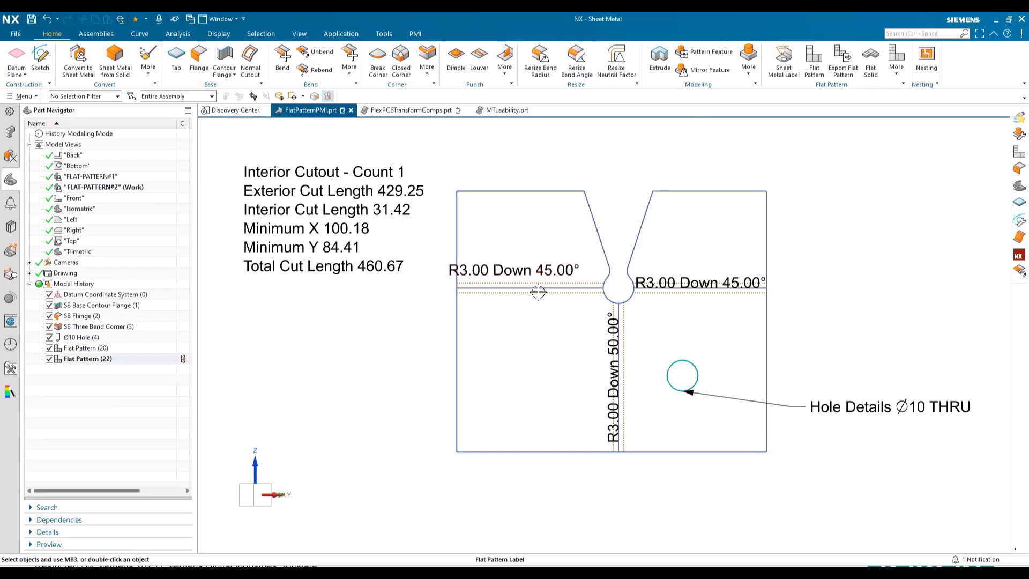
Nudge the left bend label, then bring up Settings for the interior cutout note
left_click(526, 288)
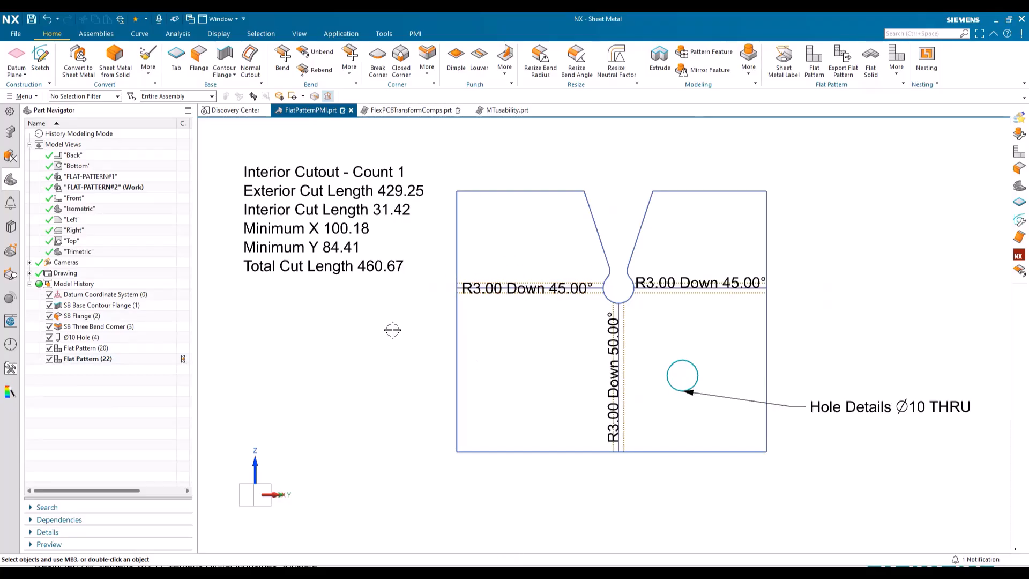
mouse_move(285, 238)
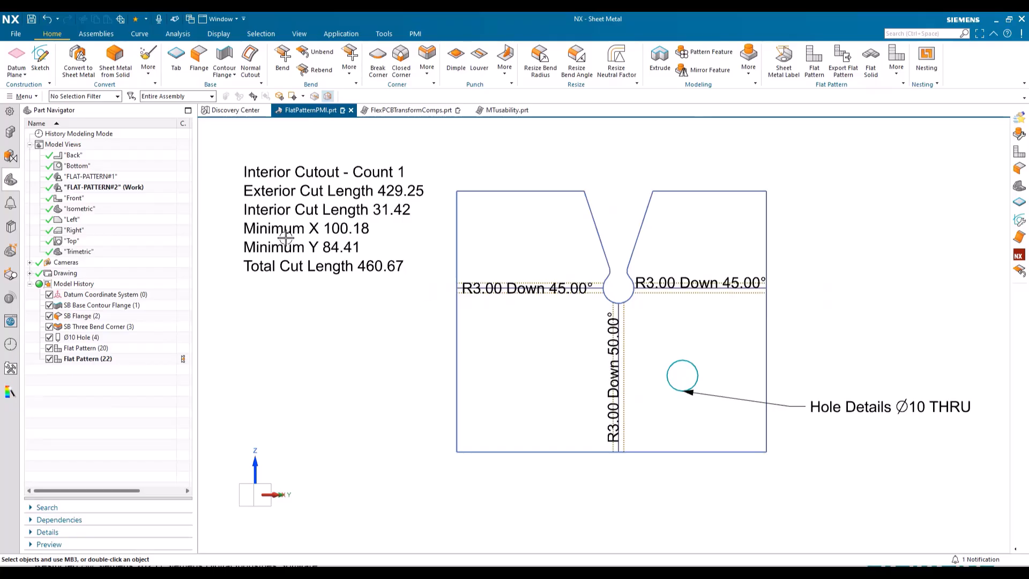
left_click(322, 218)
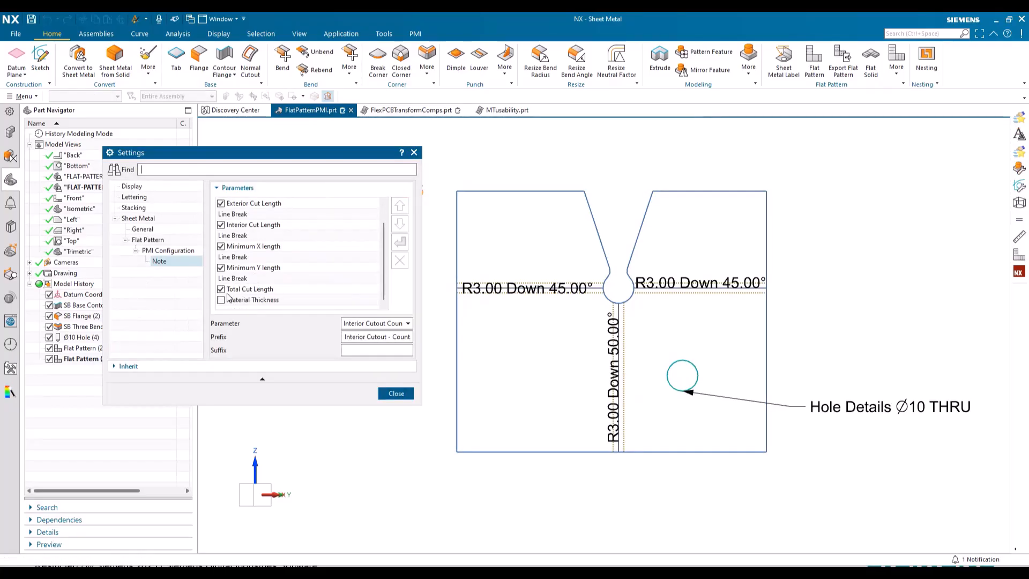
Include Material Thickness with an 'mm' suffix so the note ends 'Material Thickness 3.00mm'
left_click(221, 301)
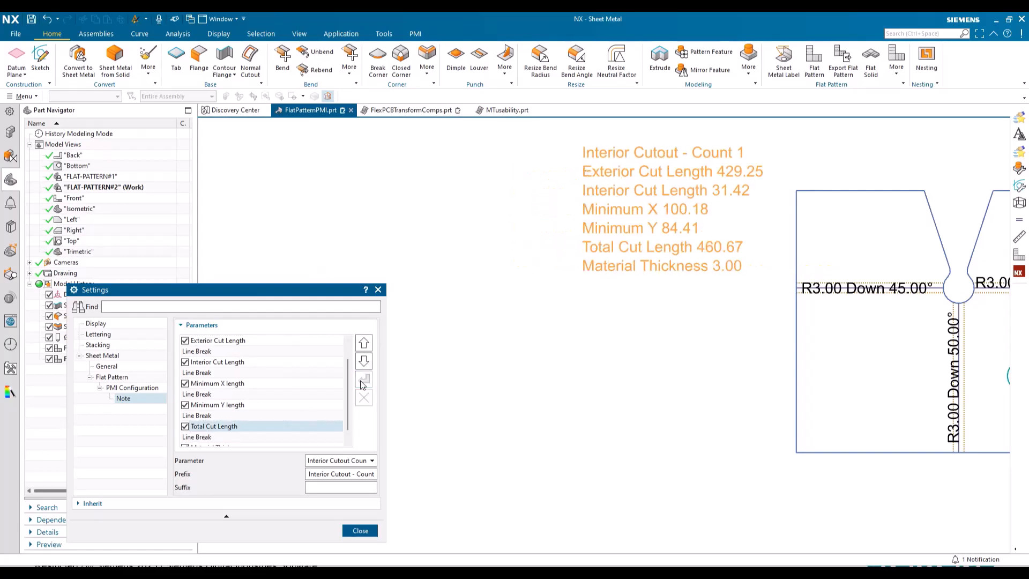
mouse_move(250, 479)
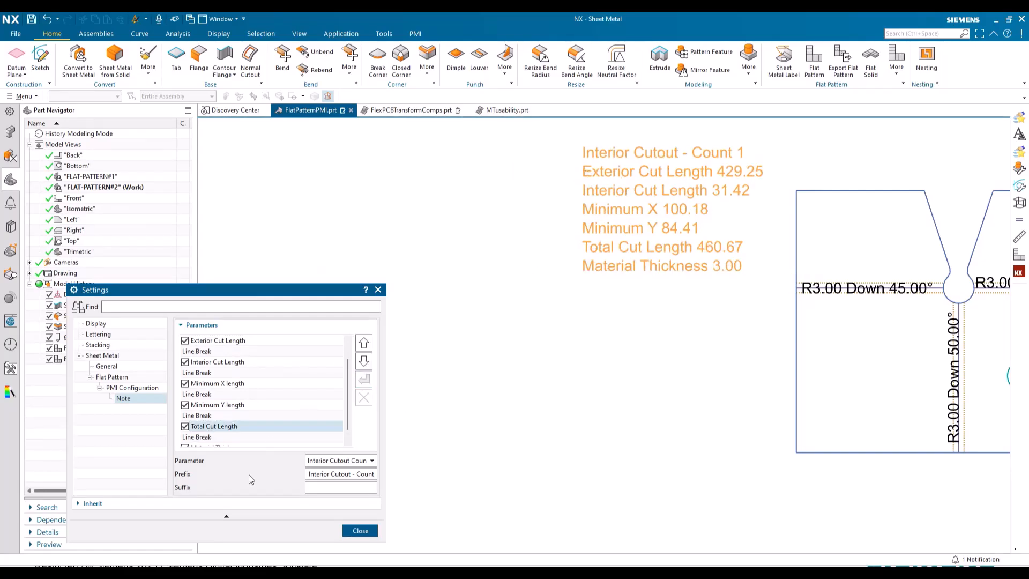
left_click(371, 460)
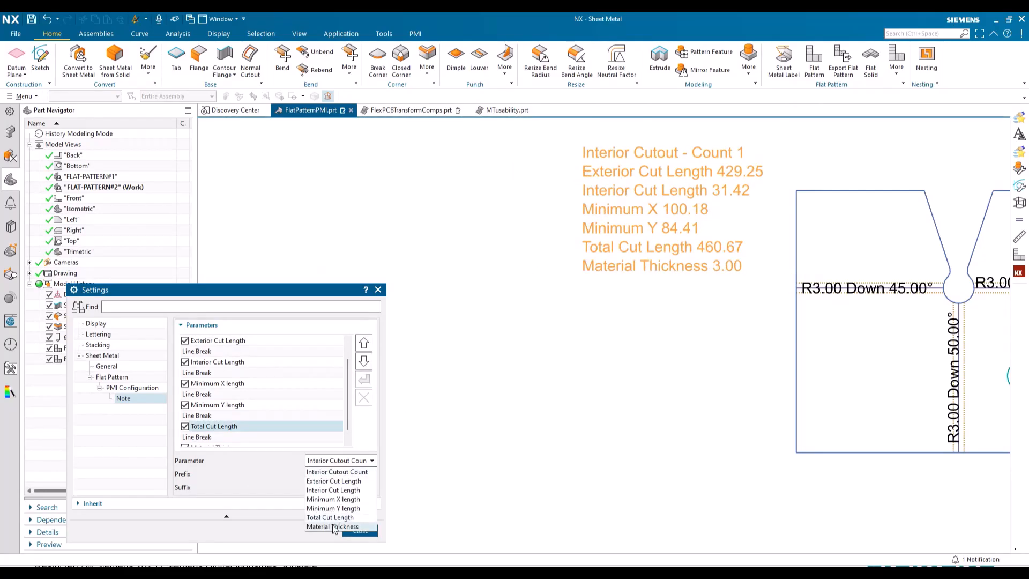
left_click(332, 526)
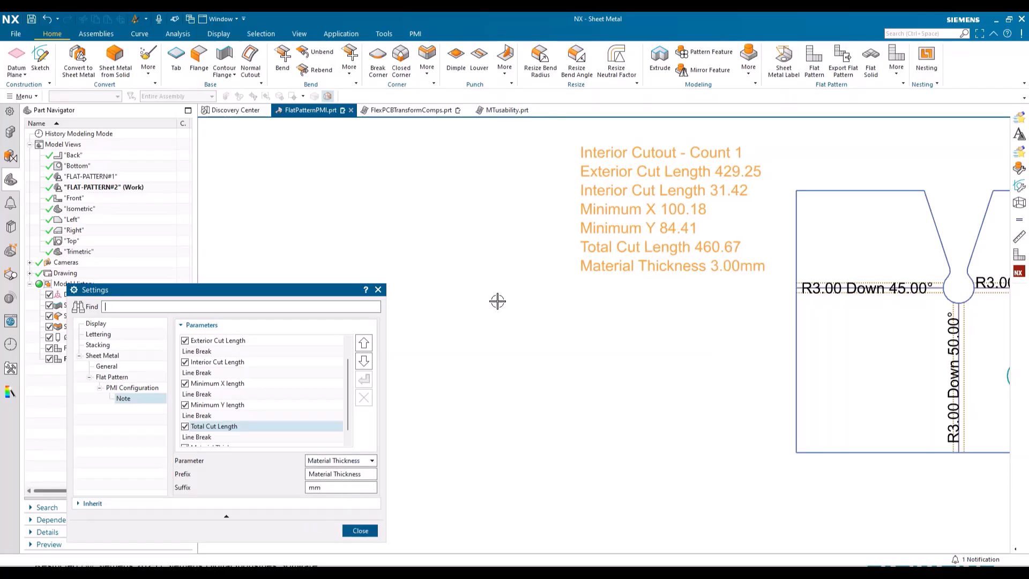
left_click(360, 531)
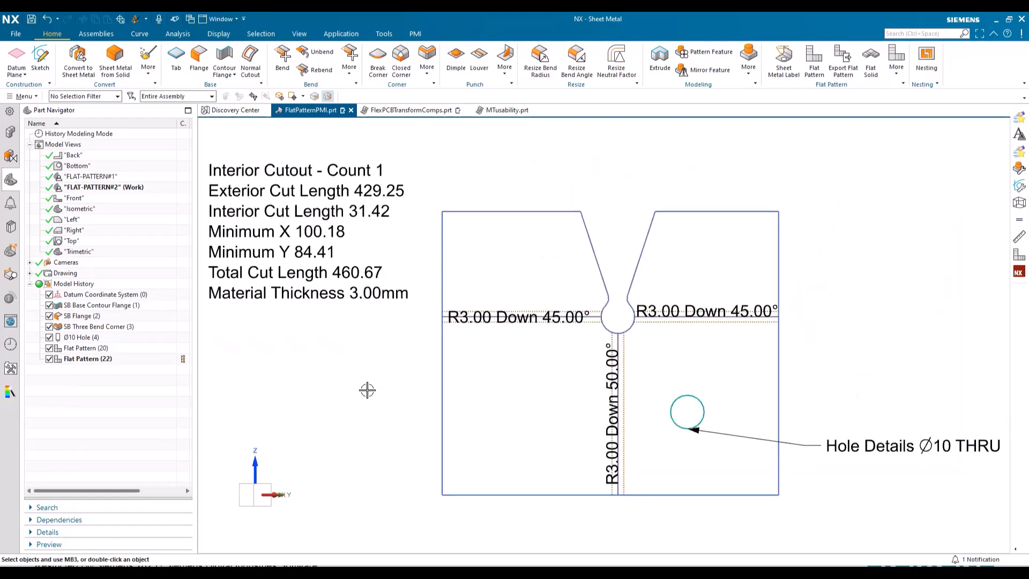
mouse_move(674, 308)
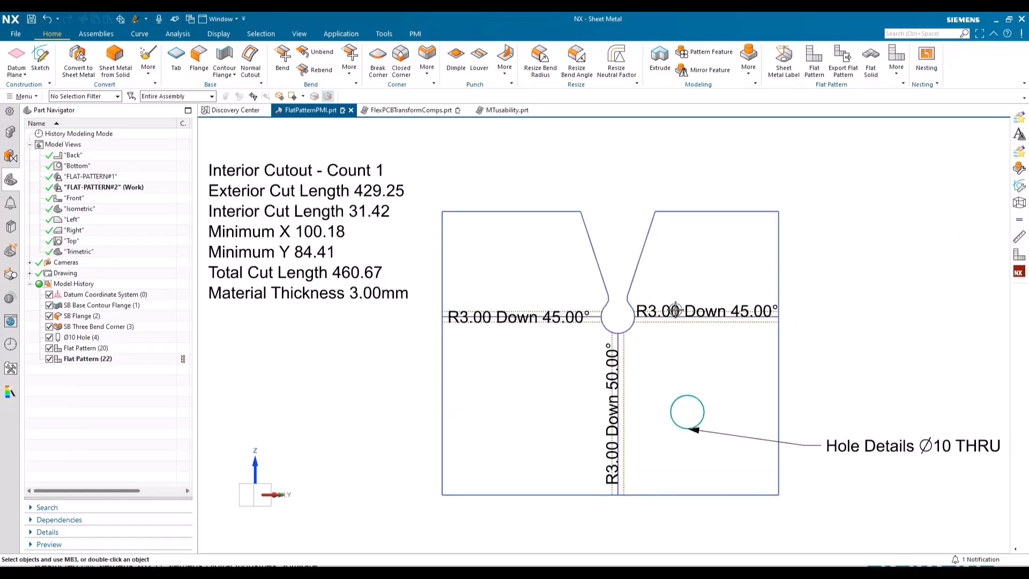
Set the right bend label to 3 linear and 1 angular decimal places, reading 'R3.000 Down 45.0°'
right_click(673, 311)
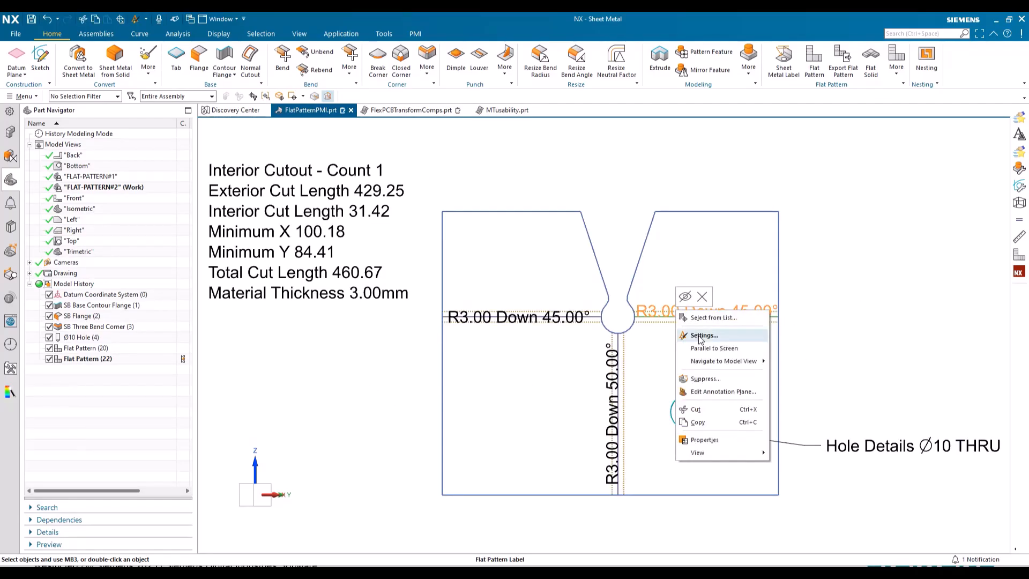
left_click(703, 335)
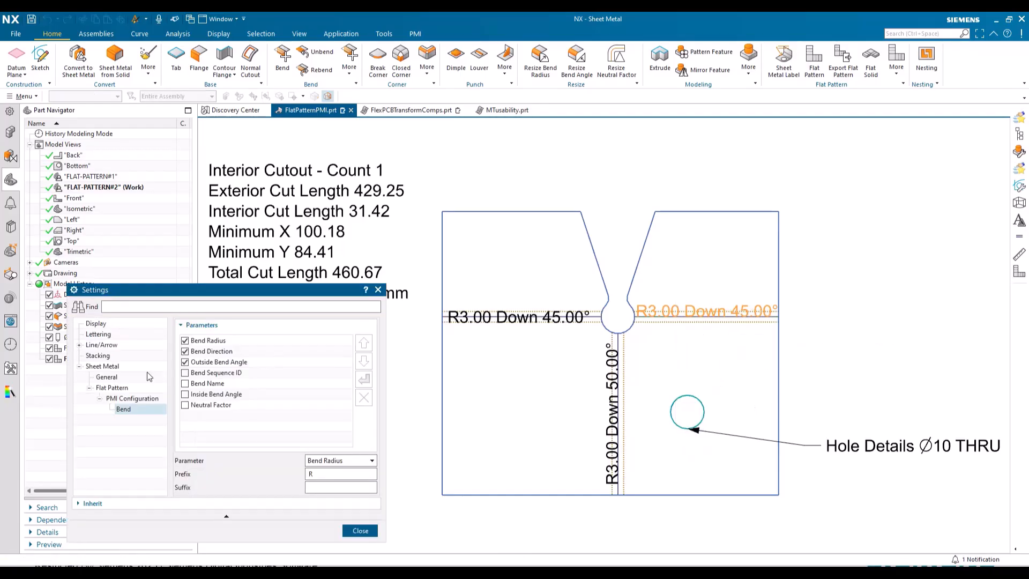
left_click(106, 376)
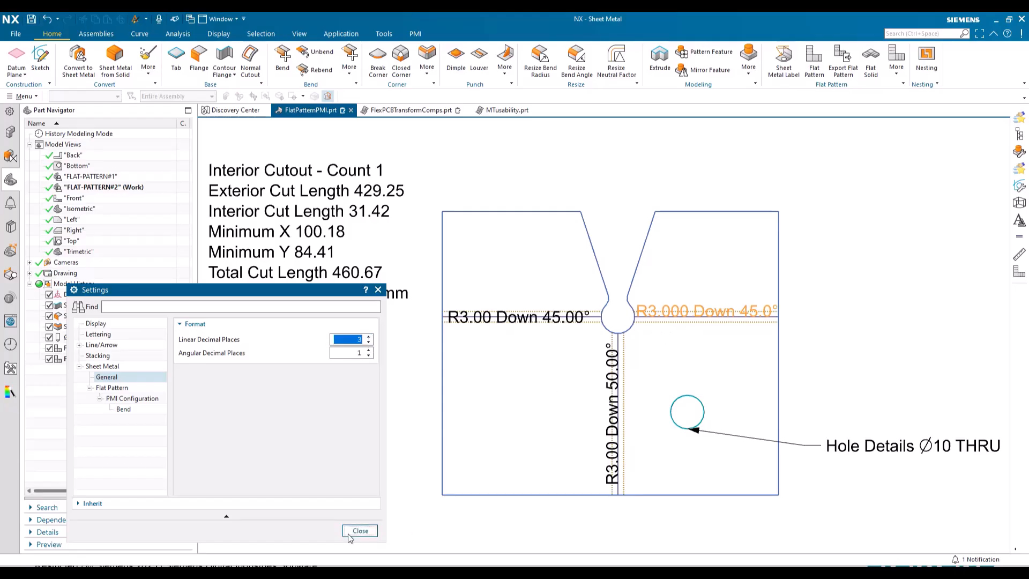
left_click(361, 531)
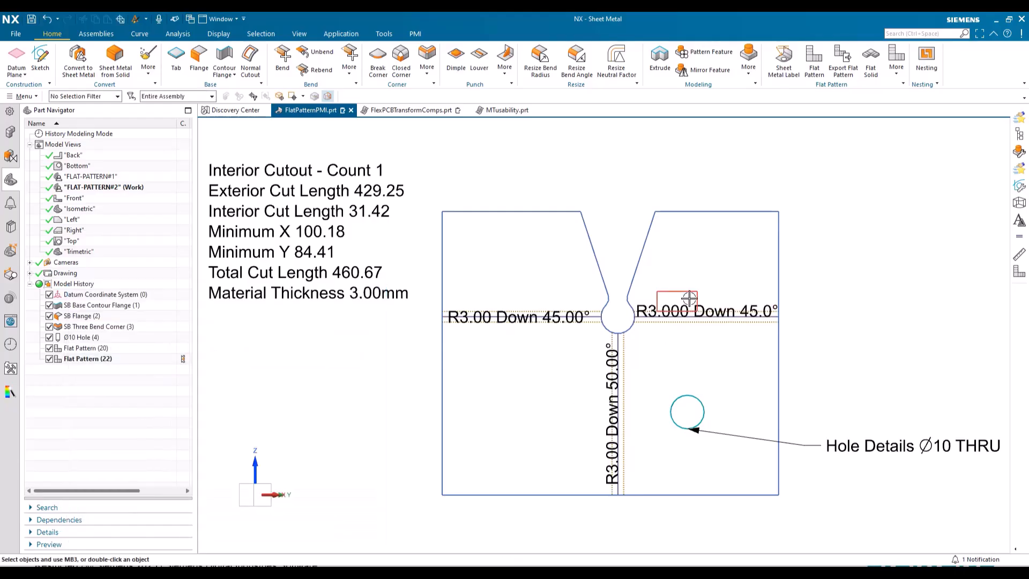